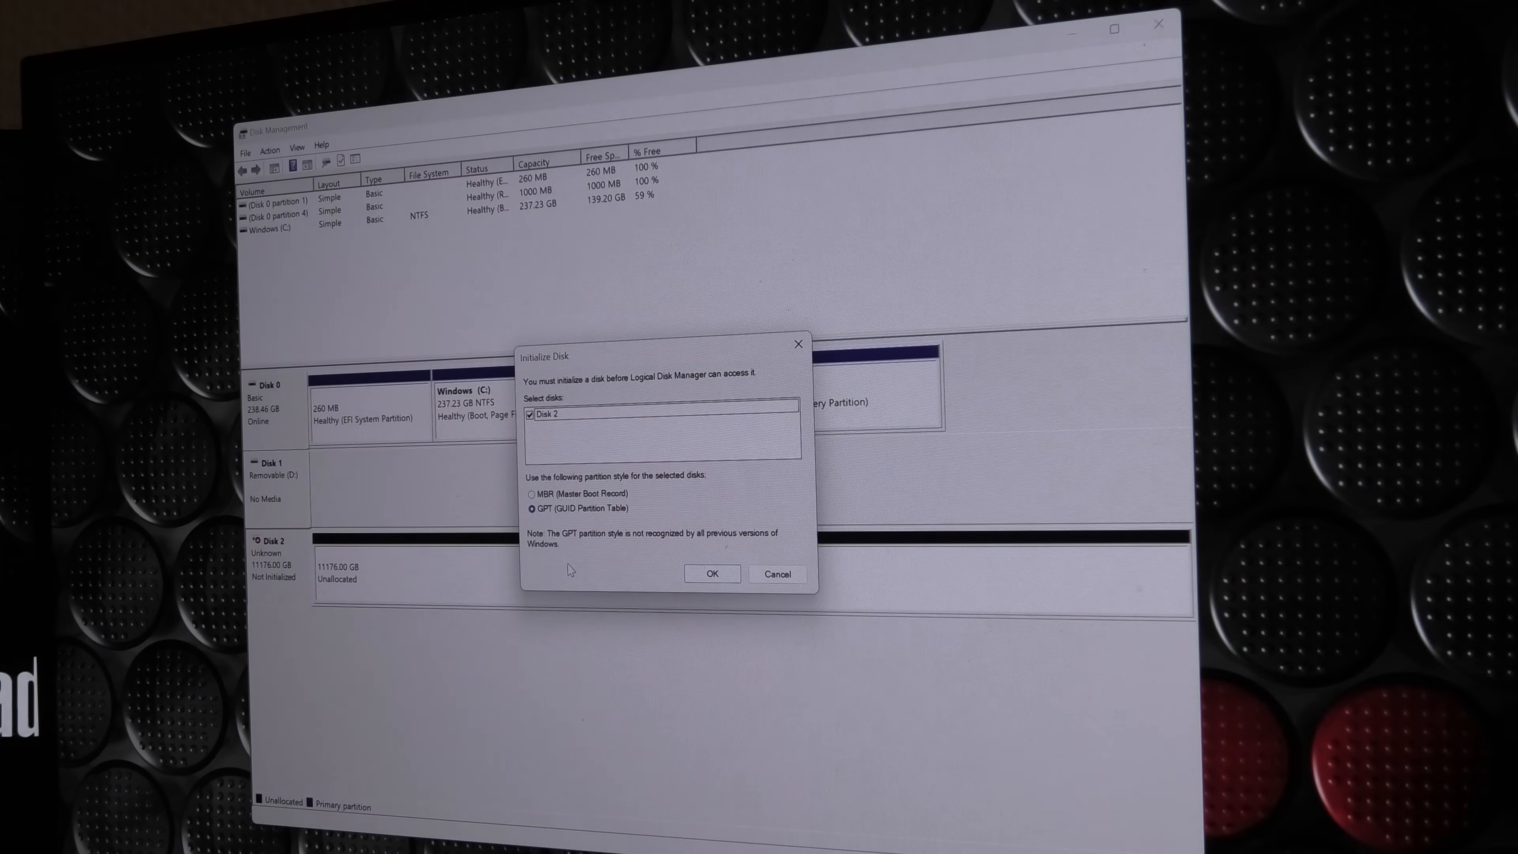
# Initialize the 11176 GB Disk 2 with a GPT partition table
pyautogui.click(712, 573)
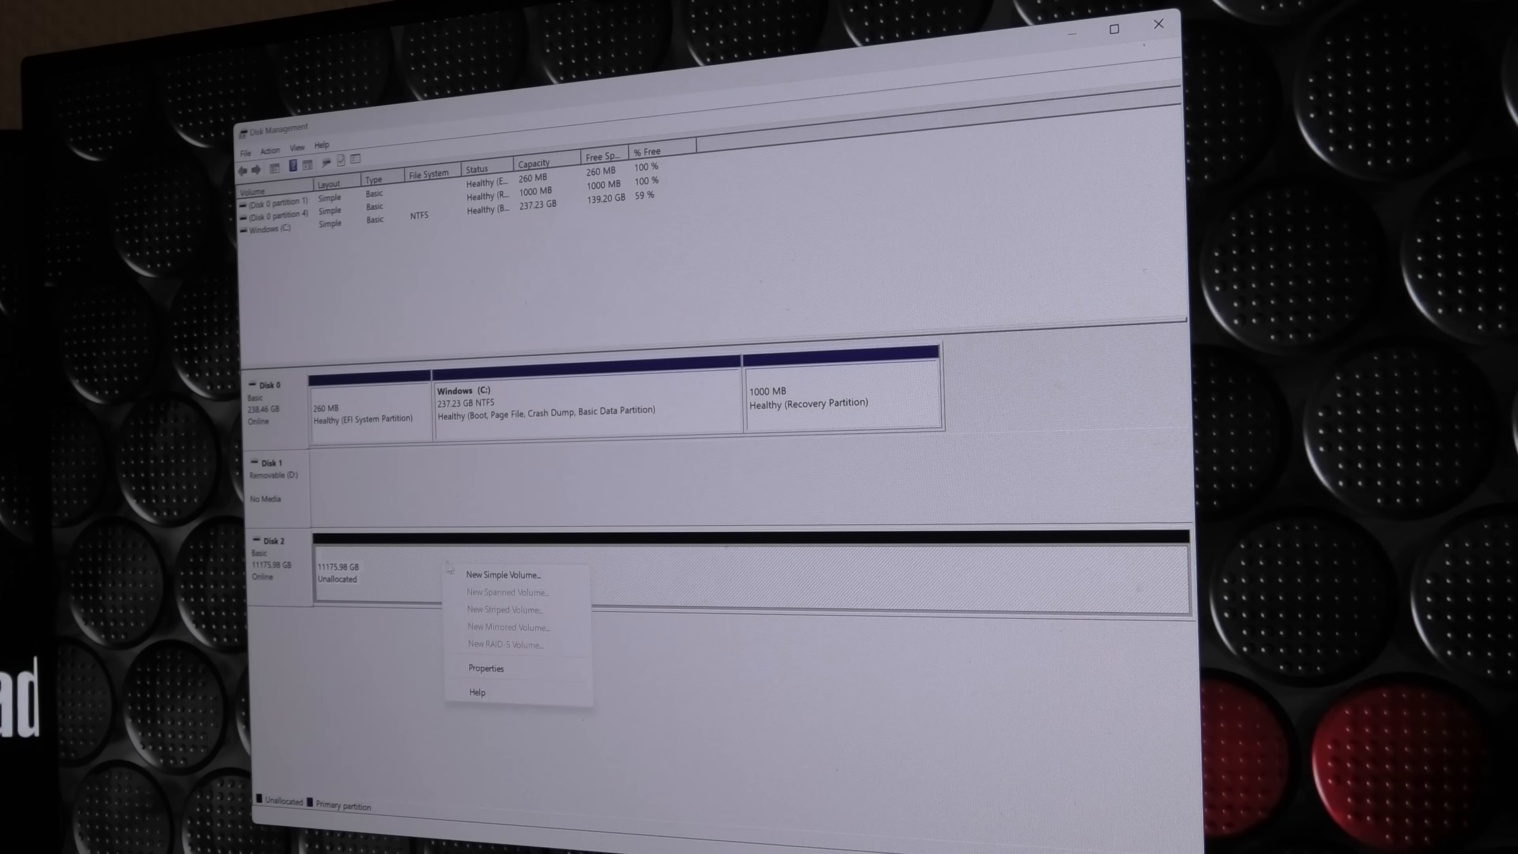
# Create a full-size NTFS simple volume on Disk 2 as E: labelled Test35
pyautogui.click(507, 573)
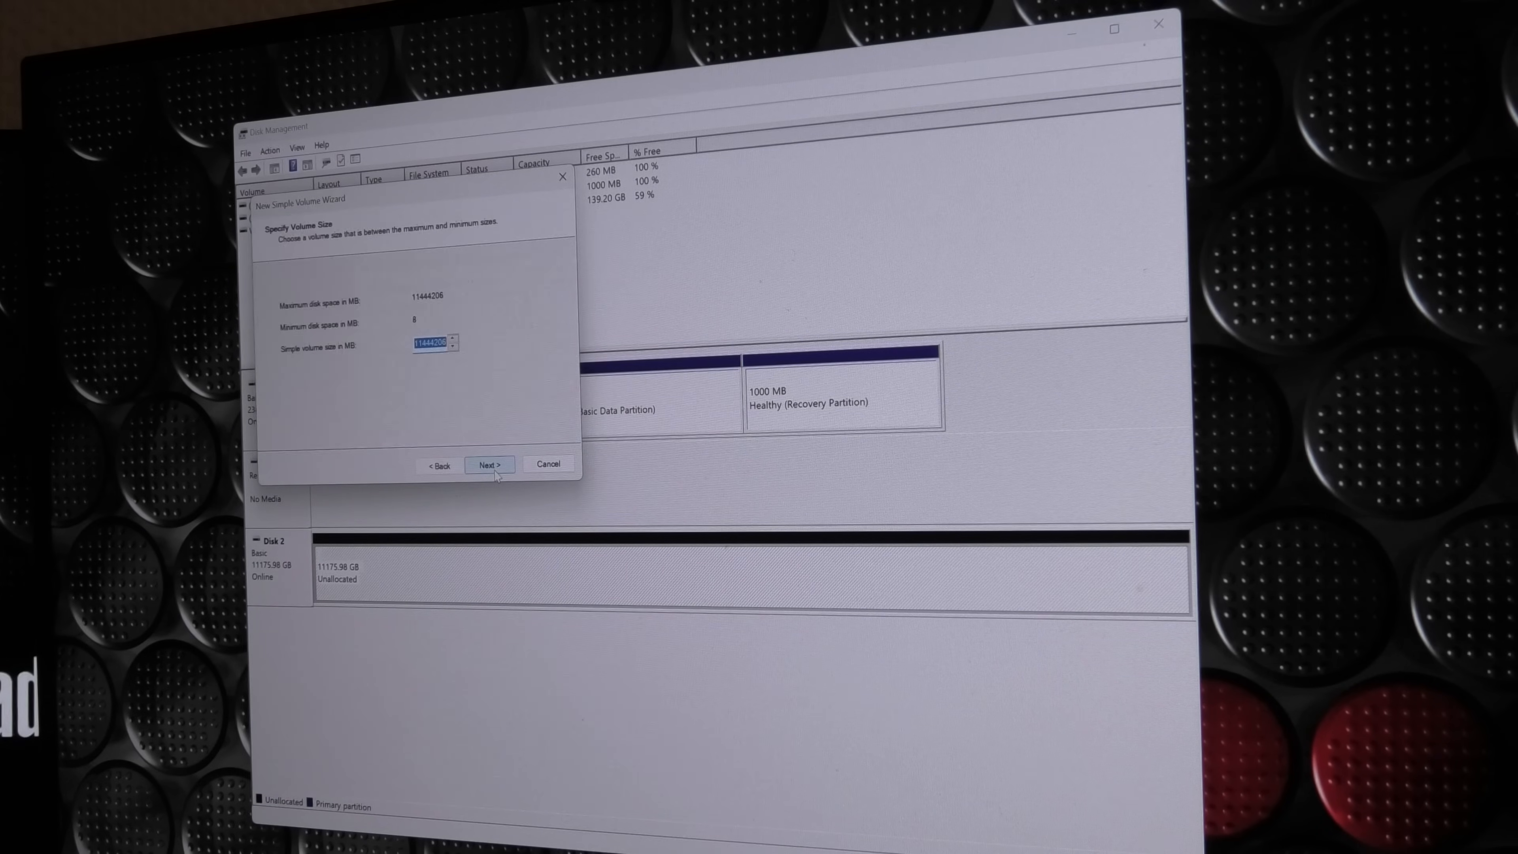
pyautogui.click(489, 465)
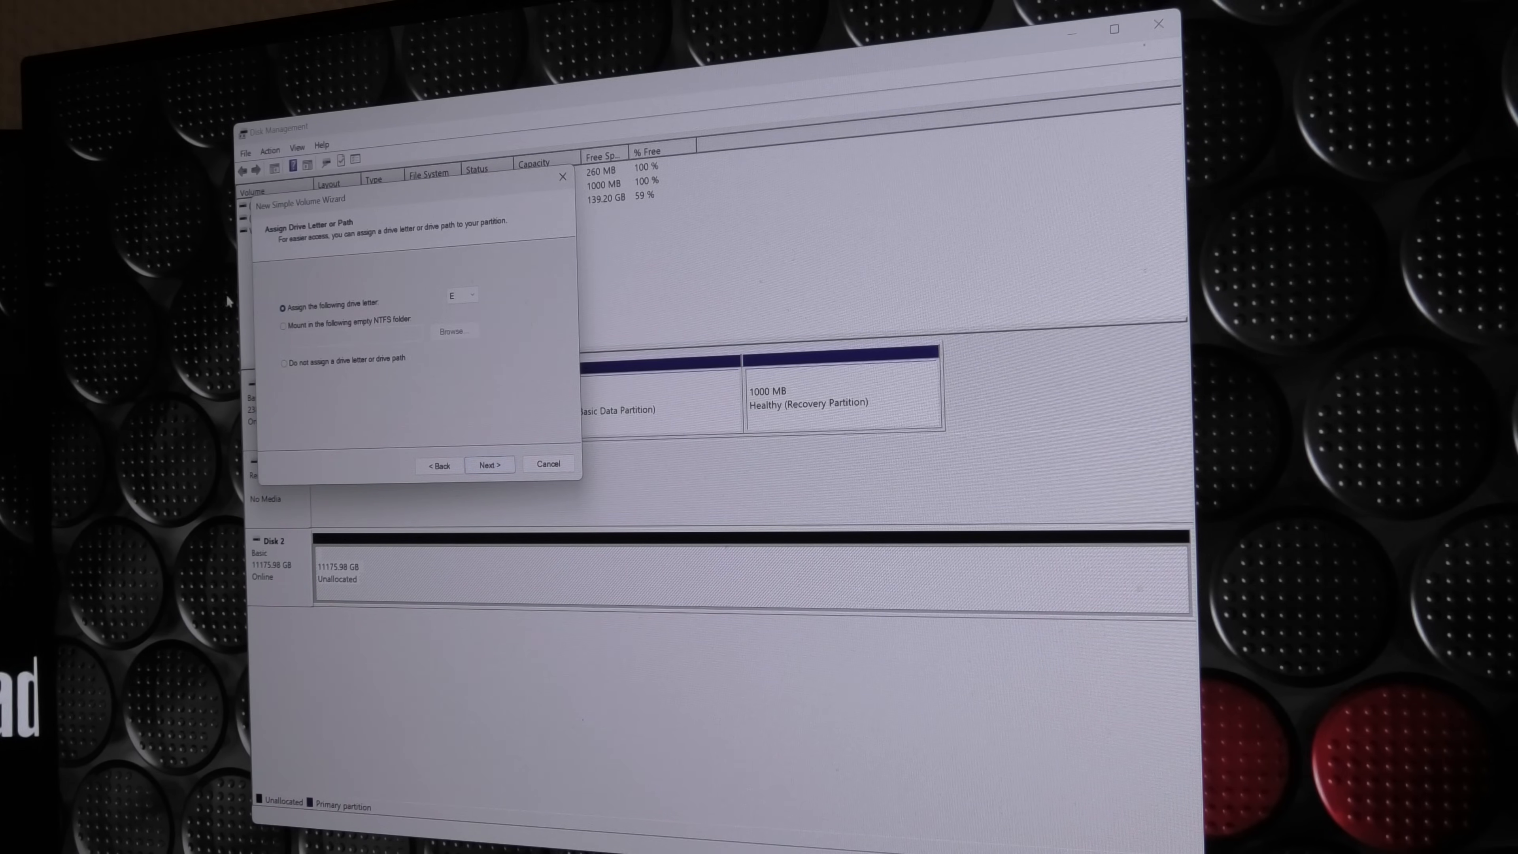
pyautogui.click(488, 465)
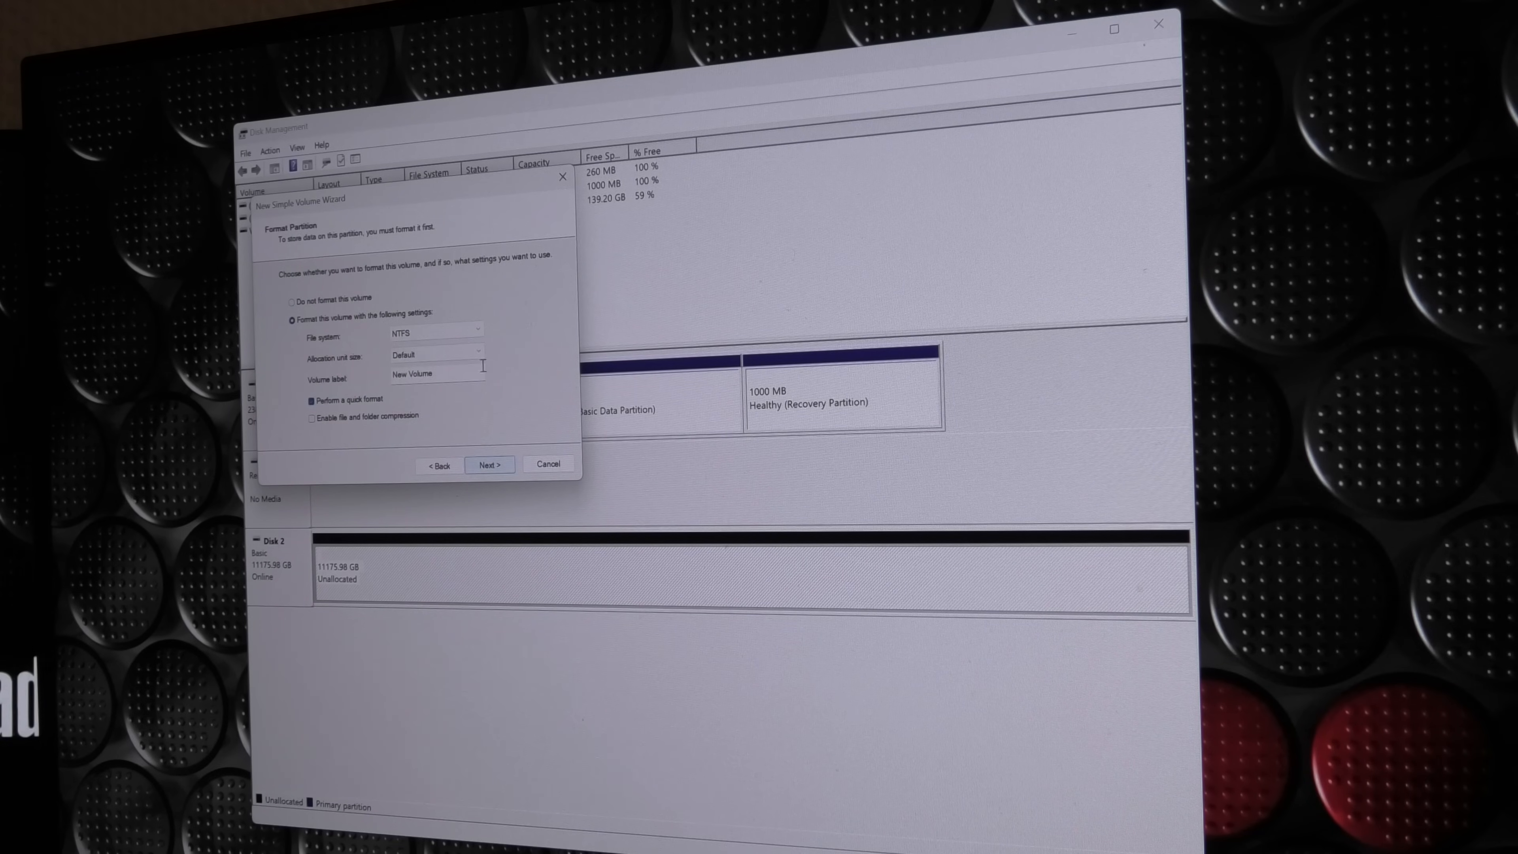
pyautogui.tripleClick(436, 374)
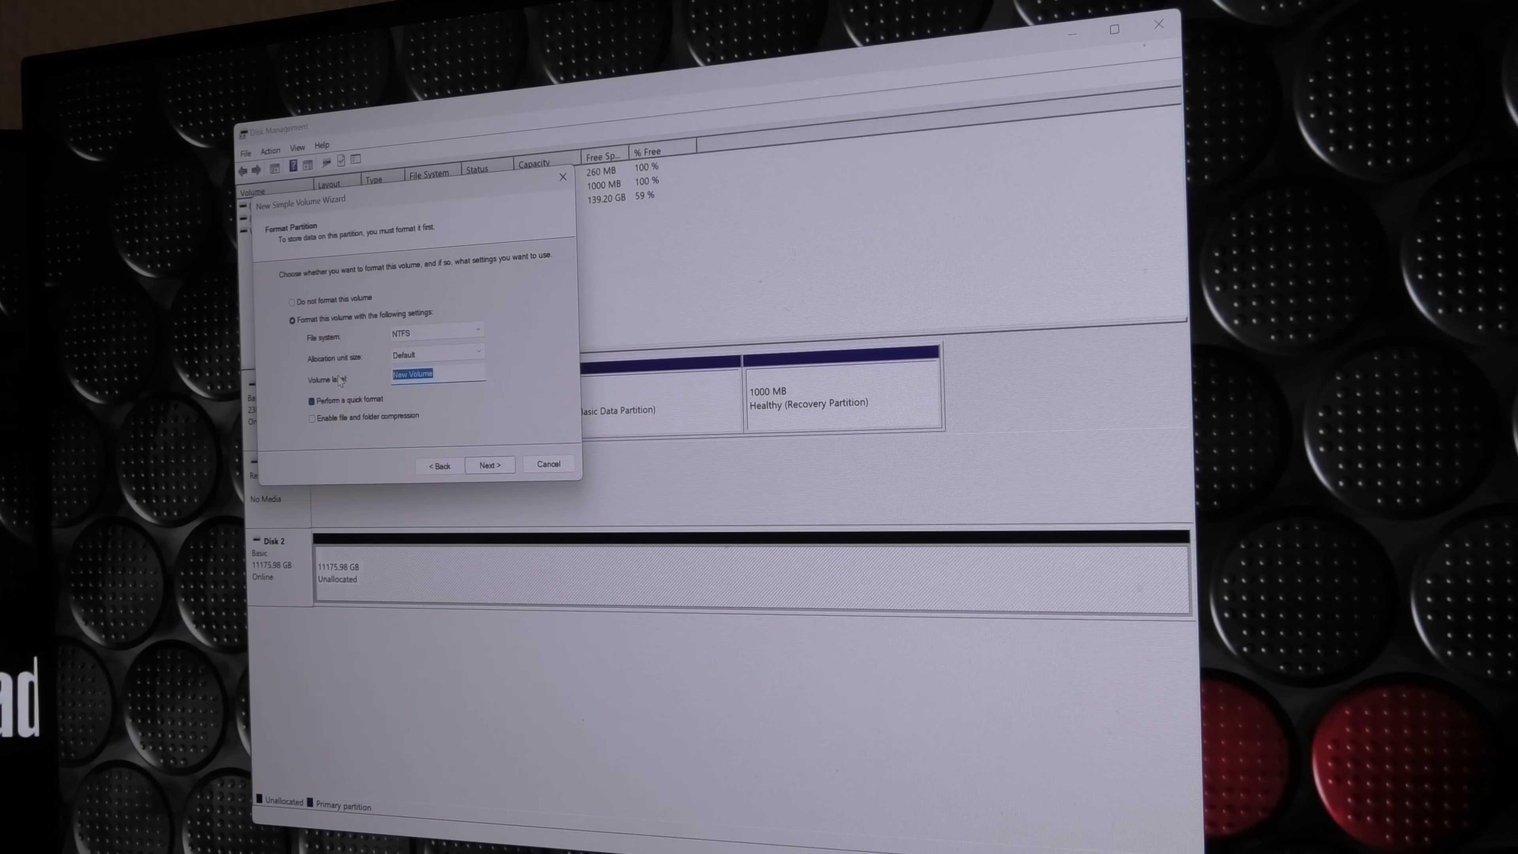
pyautogui.write('1')
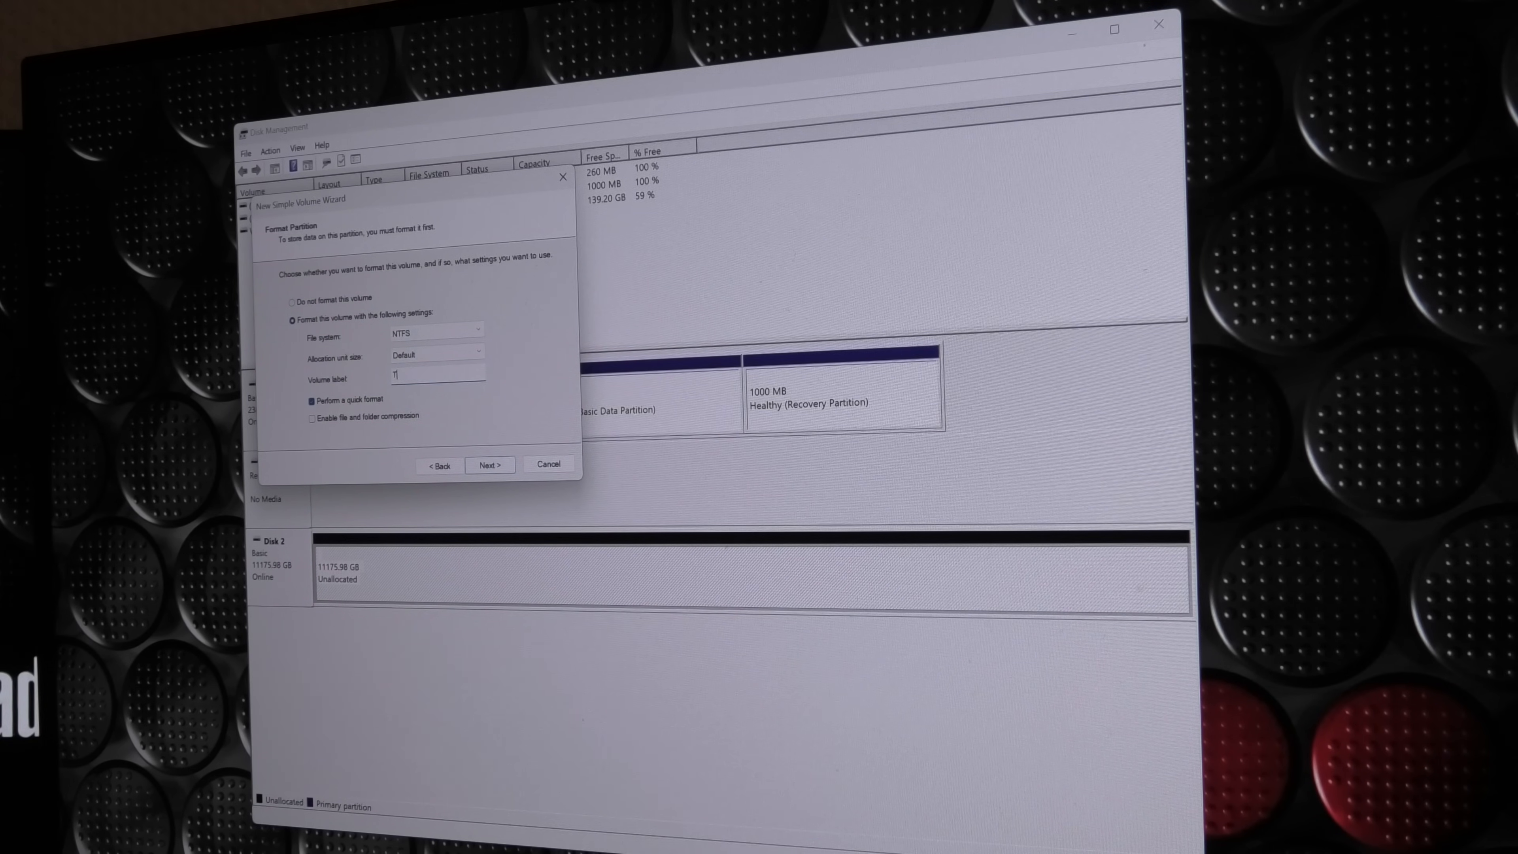
pyautogui.write('Test35')
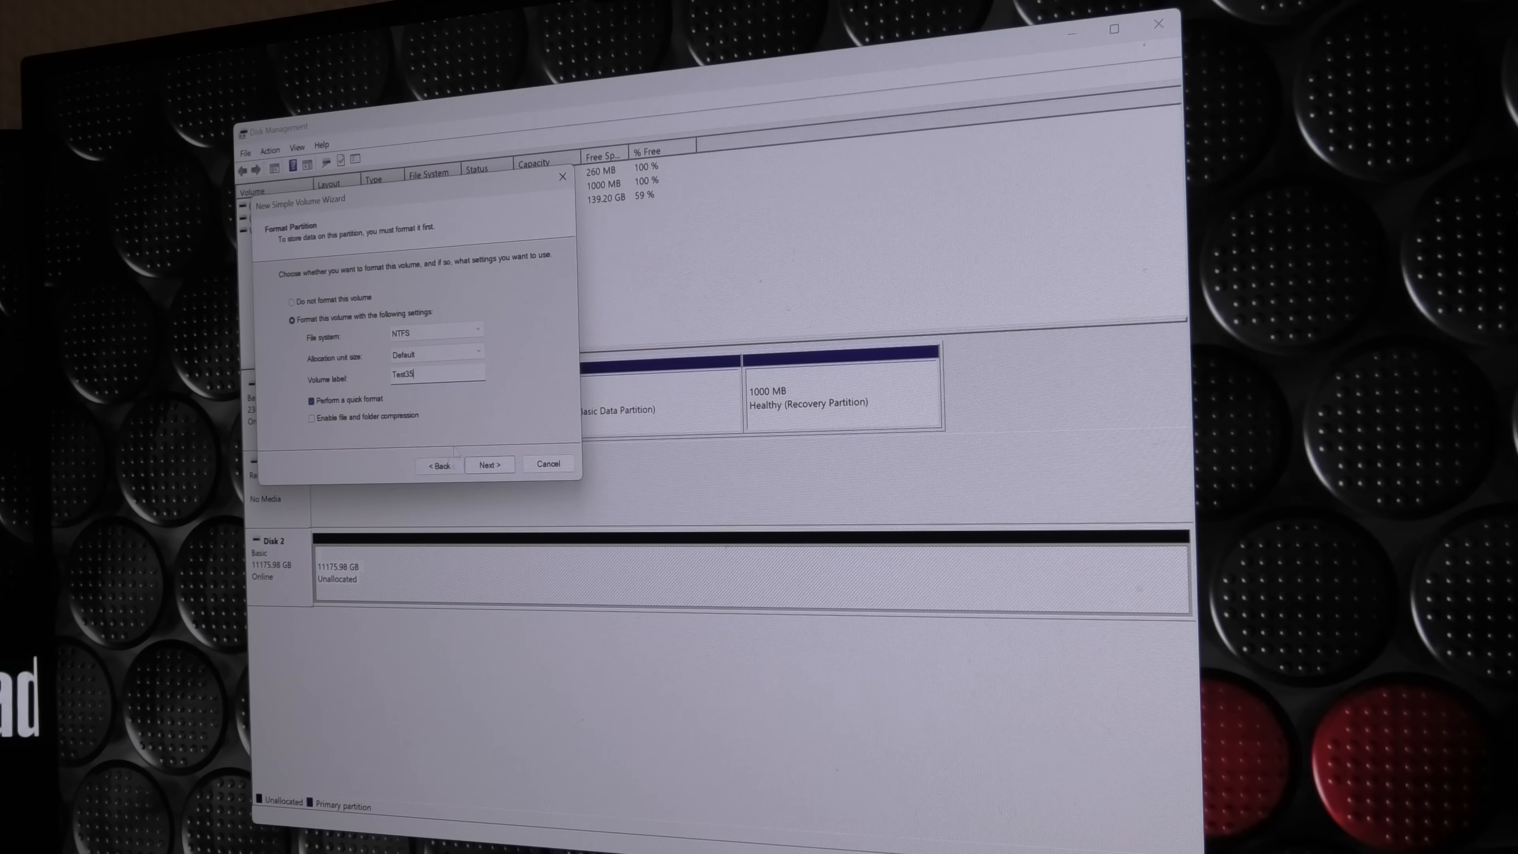
pyautogui.click(488, 465)
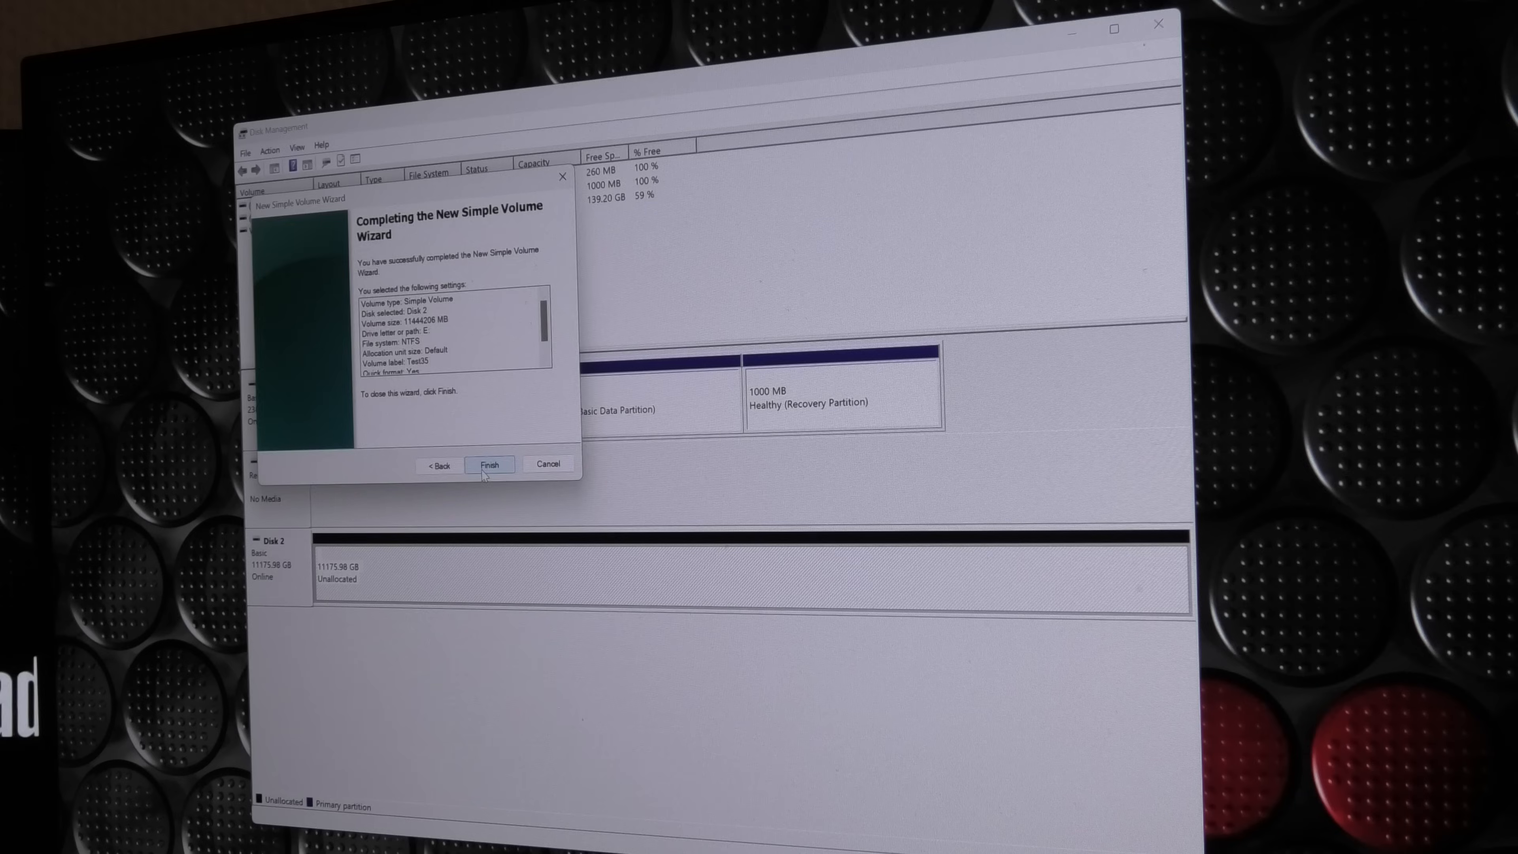
pyautogui.click(488, 464)
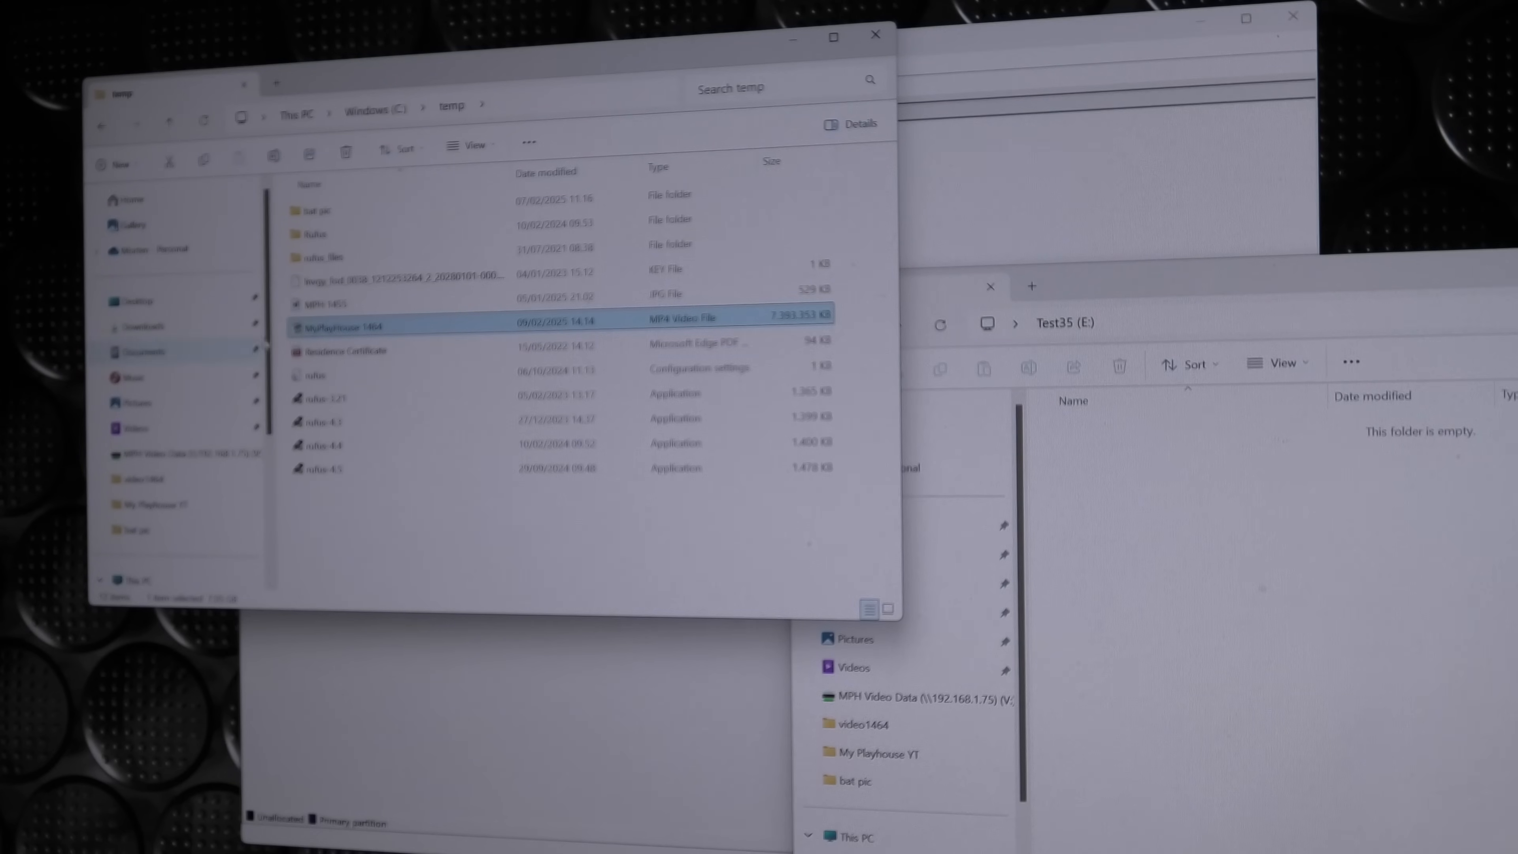
# Select the MyPlayHouse 1464 video in C:\temp for copying to Test35 (E:)
pyautogui.click(387, 350)
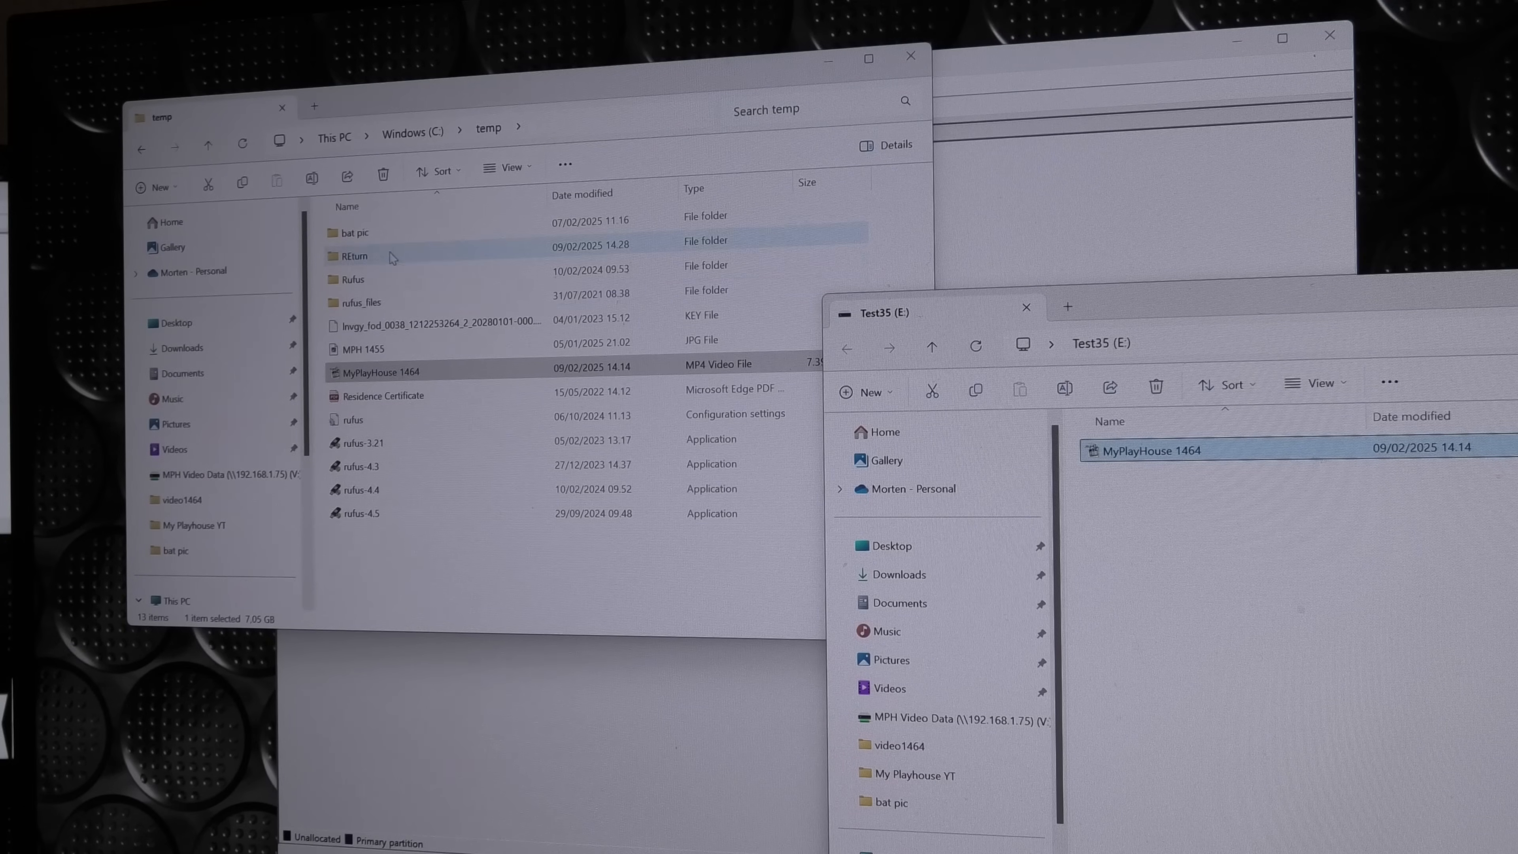
# Copy the MyPlayHouse 1464 video from Test35 (E:) into the REturn folder
pyautogui.doubleClick(354, 255)
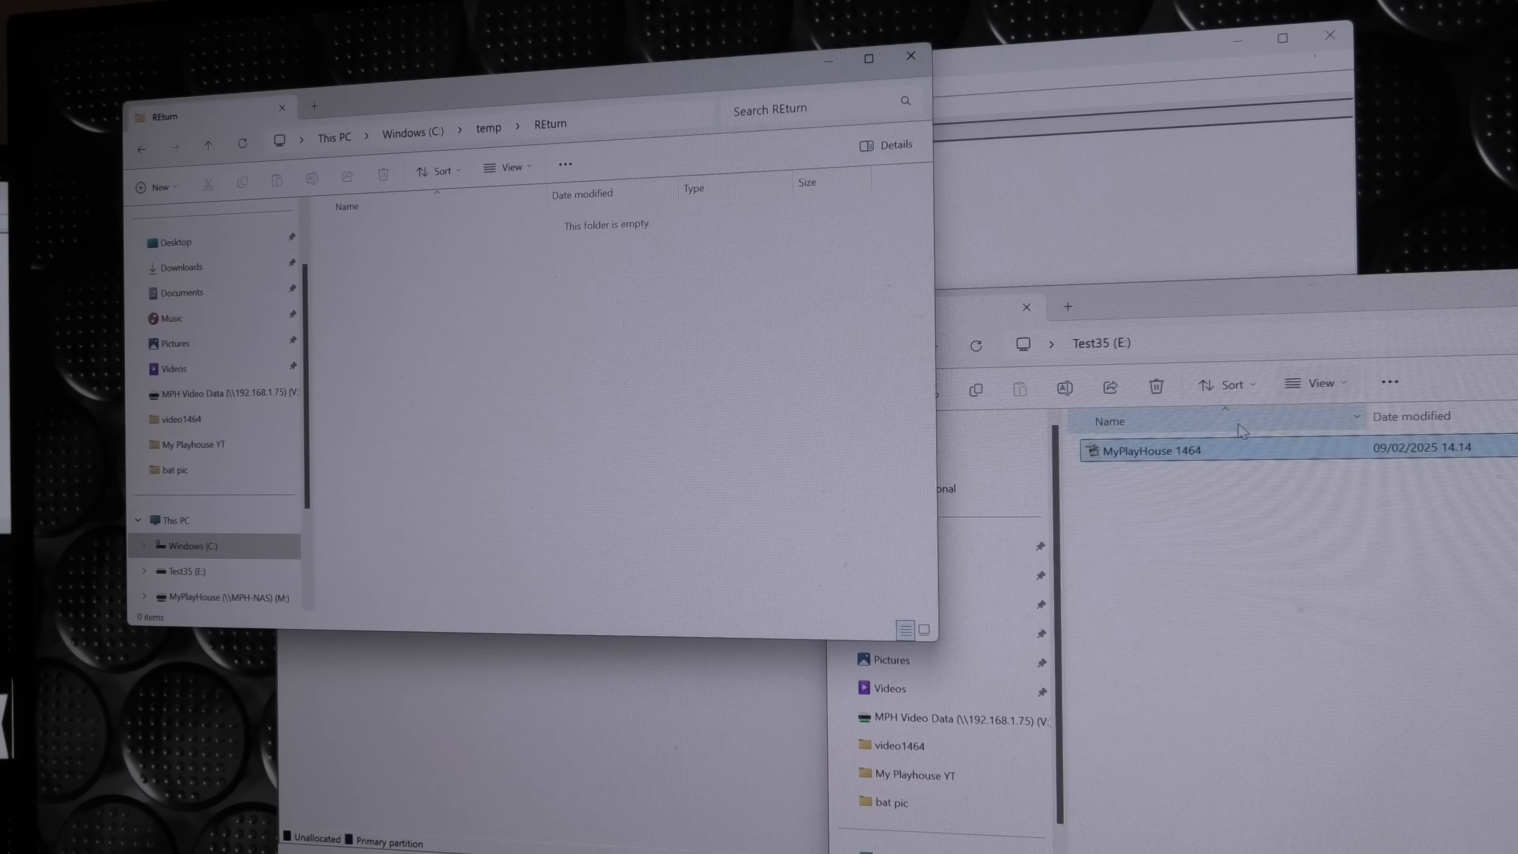
pyautogui.moveTo(1167, 463)
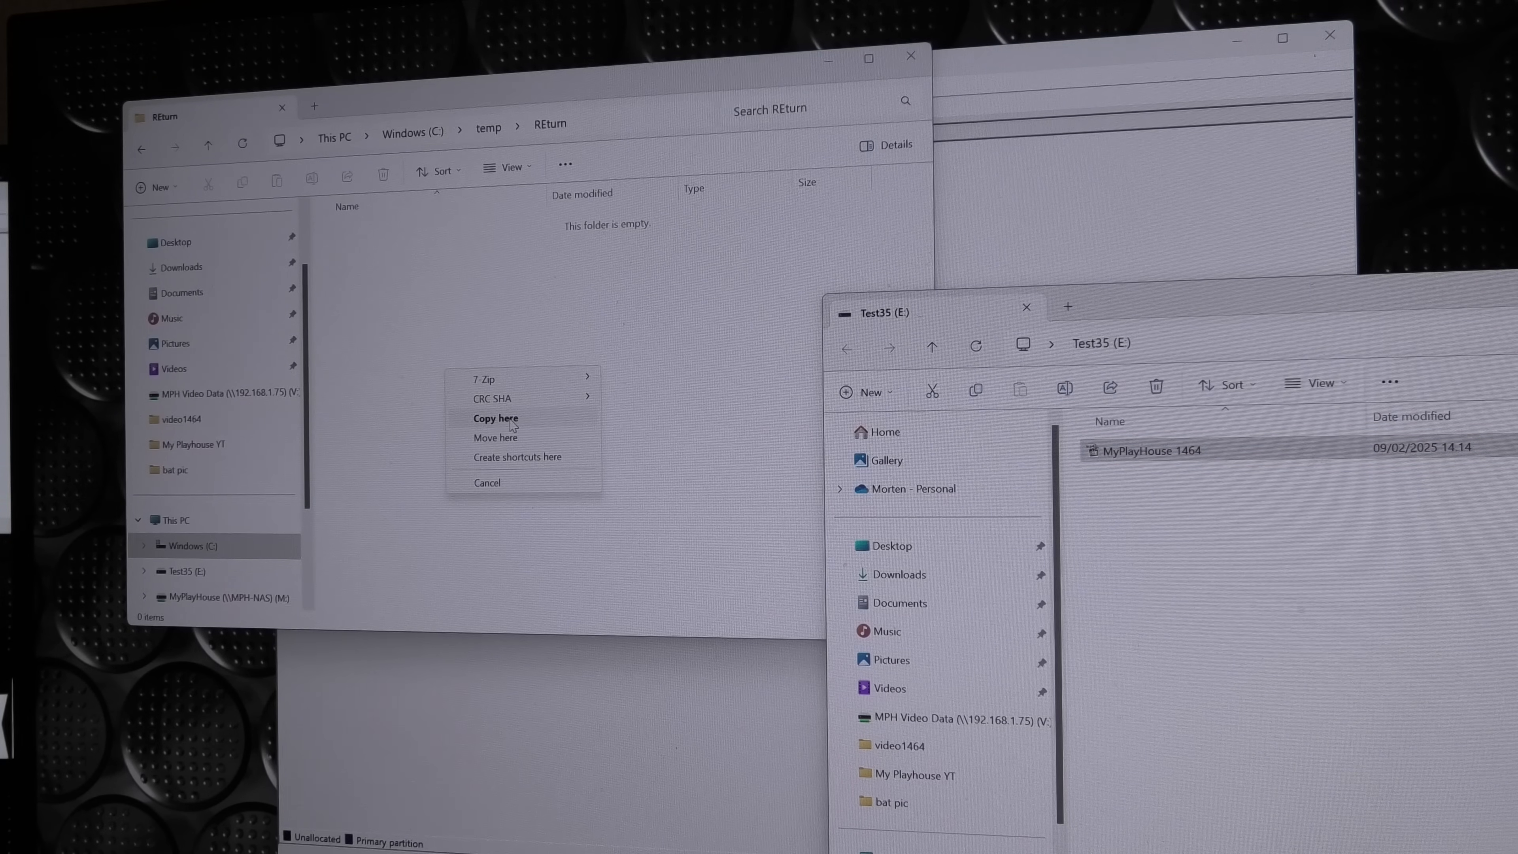
pyautogui.click(495, 417)
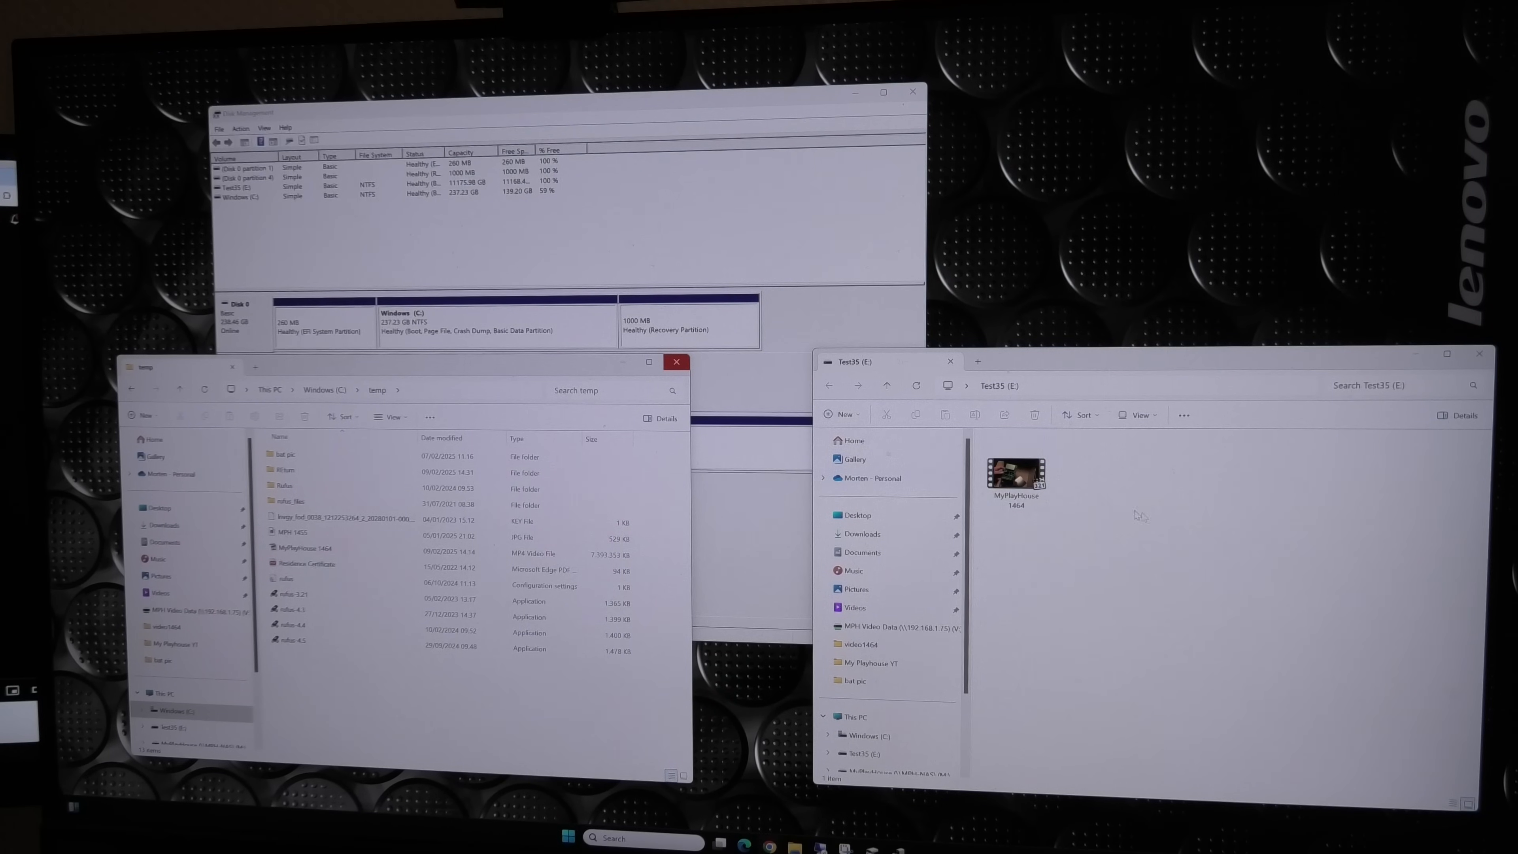
# Delete the MyPlayHouse 1464 video from Test35 (E:) and enter the REturn folder
pyautogui.click(1017, 477)
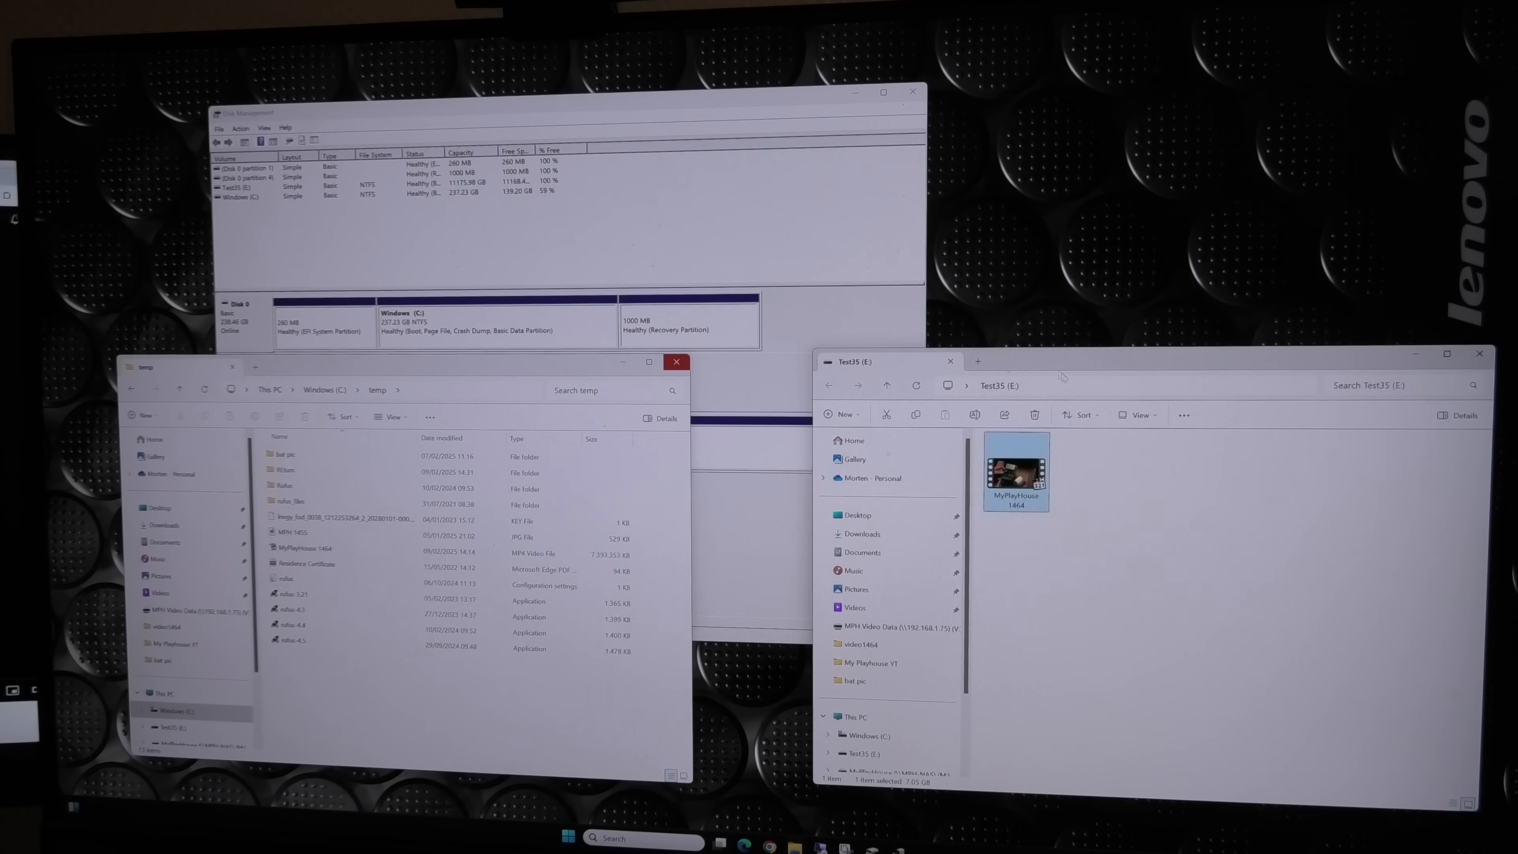
pyautogui.moveTo(1045, 565)
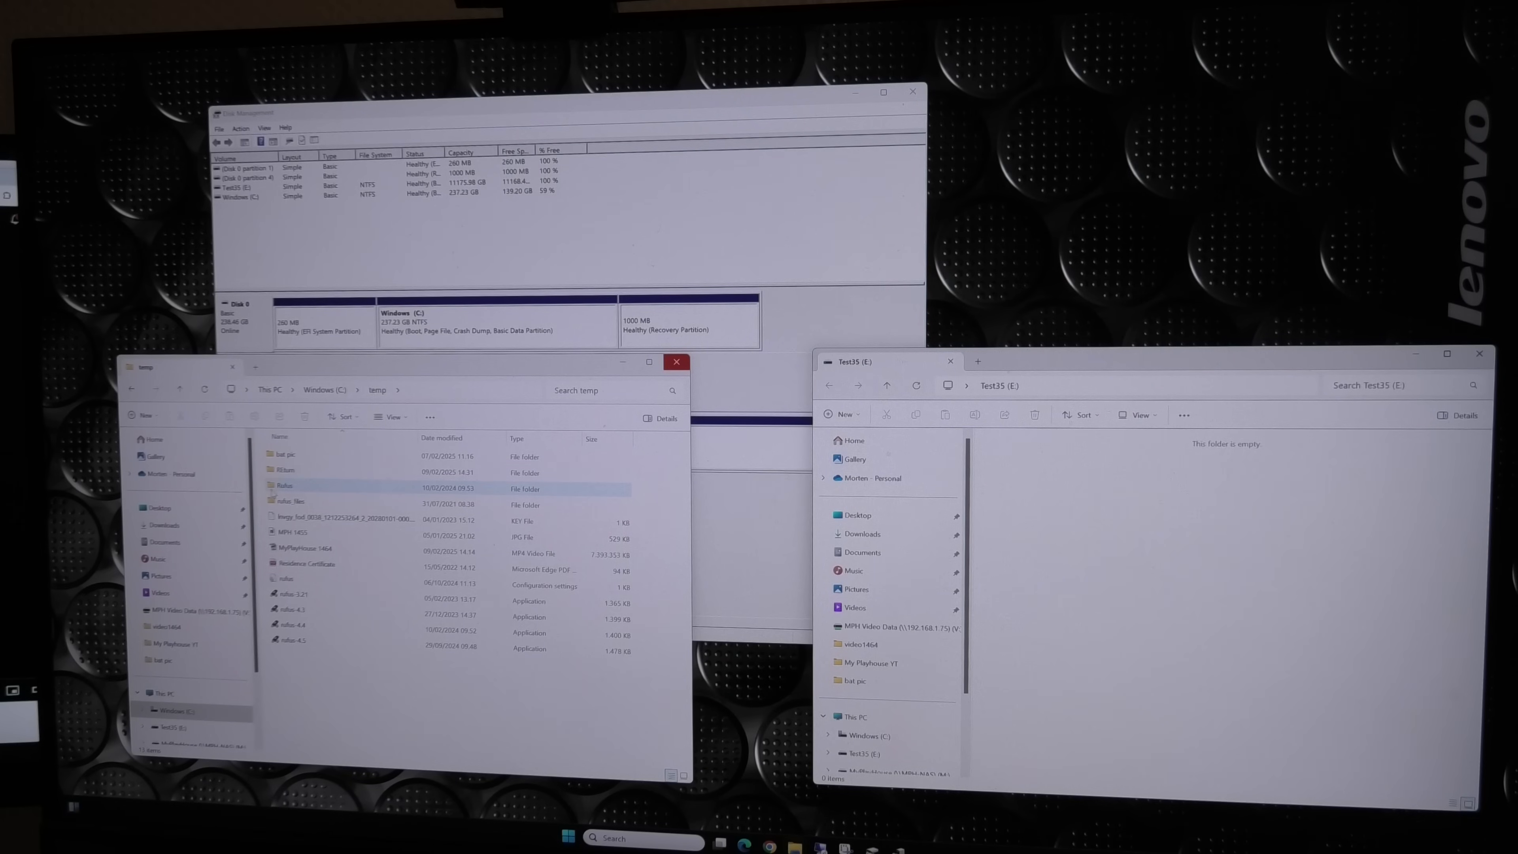
pyautogui.click(285, 470)
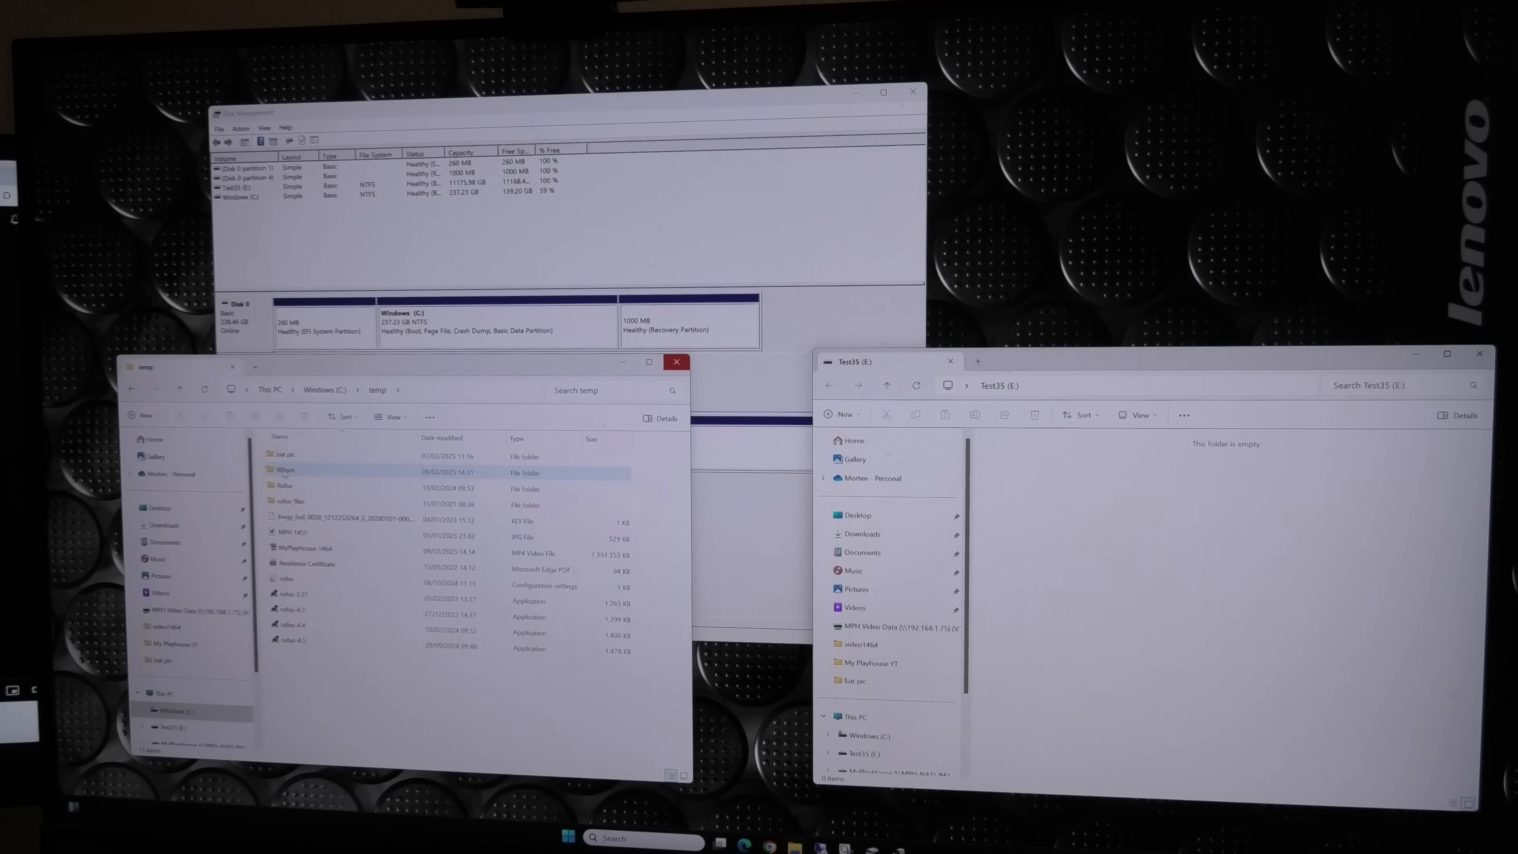
pyautogui.doubleClick(285, 470)
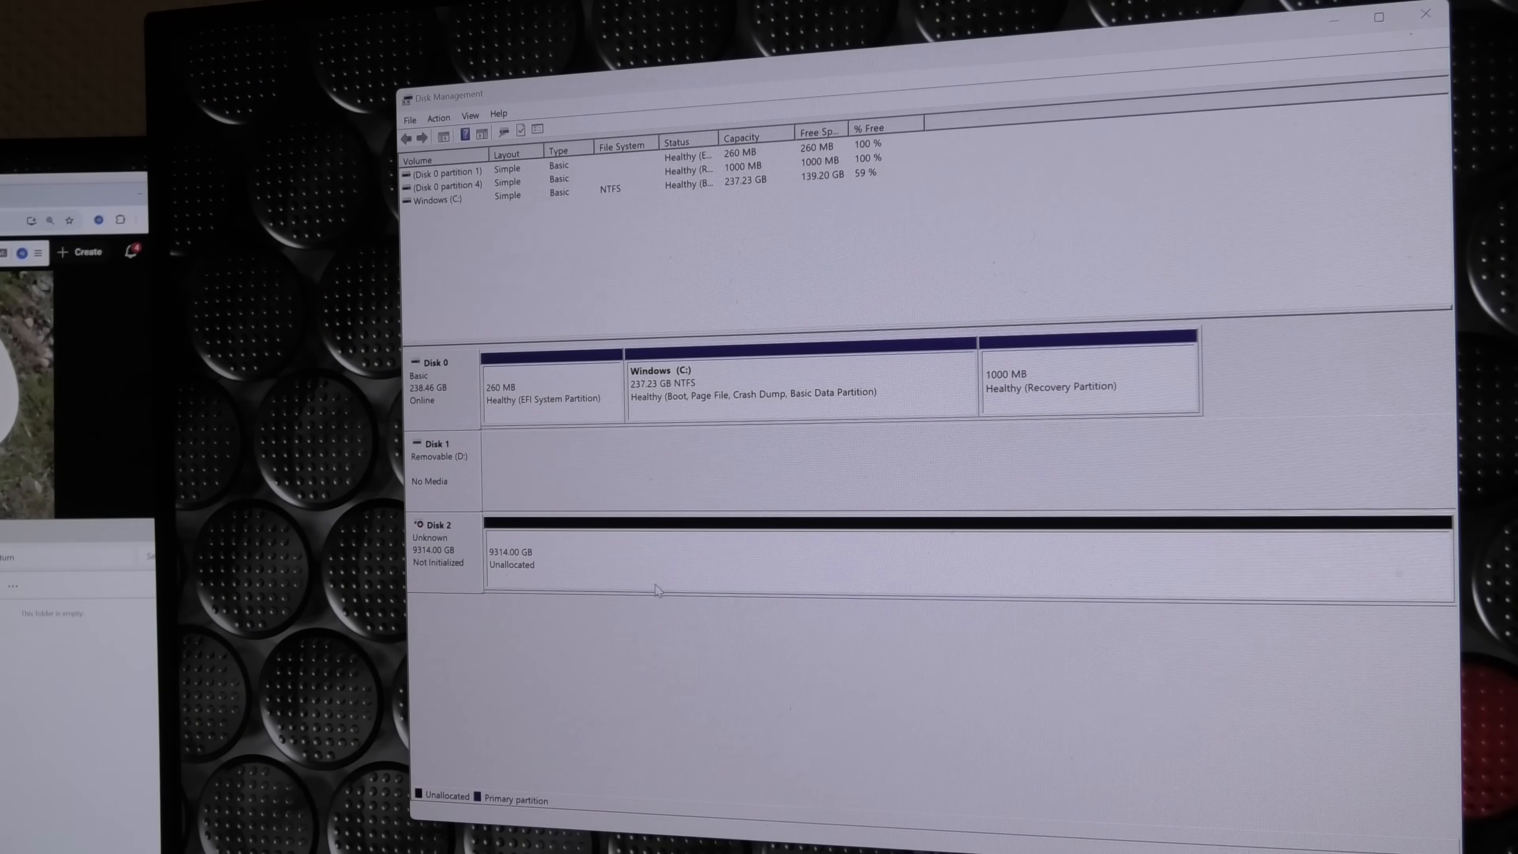
# Initialize the 9313.98 GB Disk 2 with a GPT partition table
pyautogui.rightClick(436, 543)
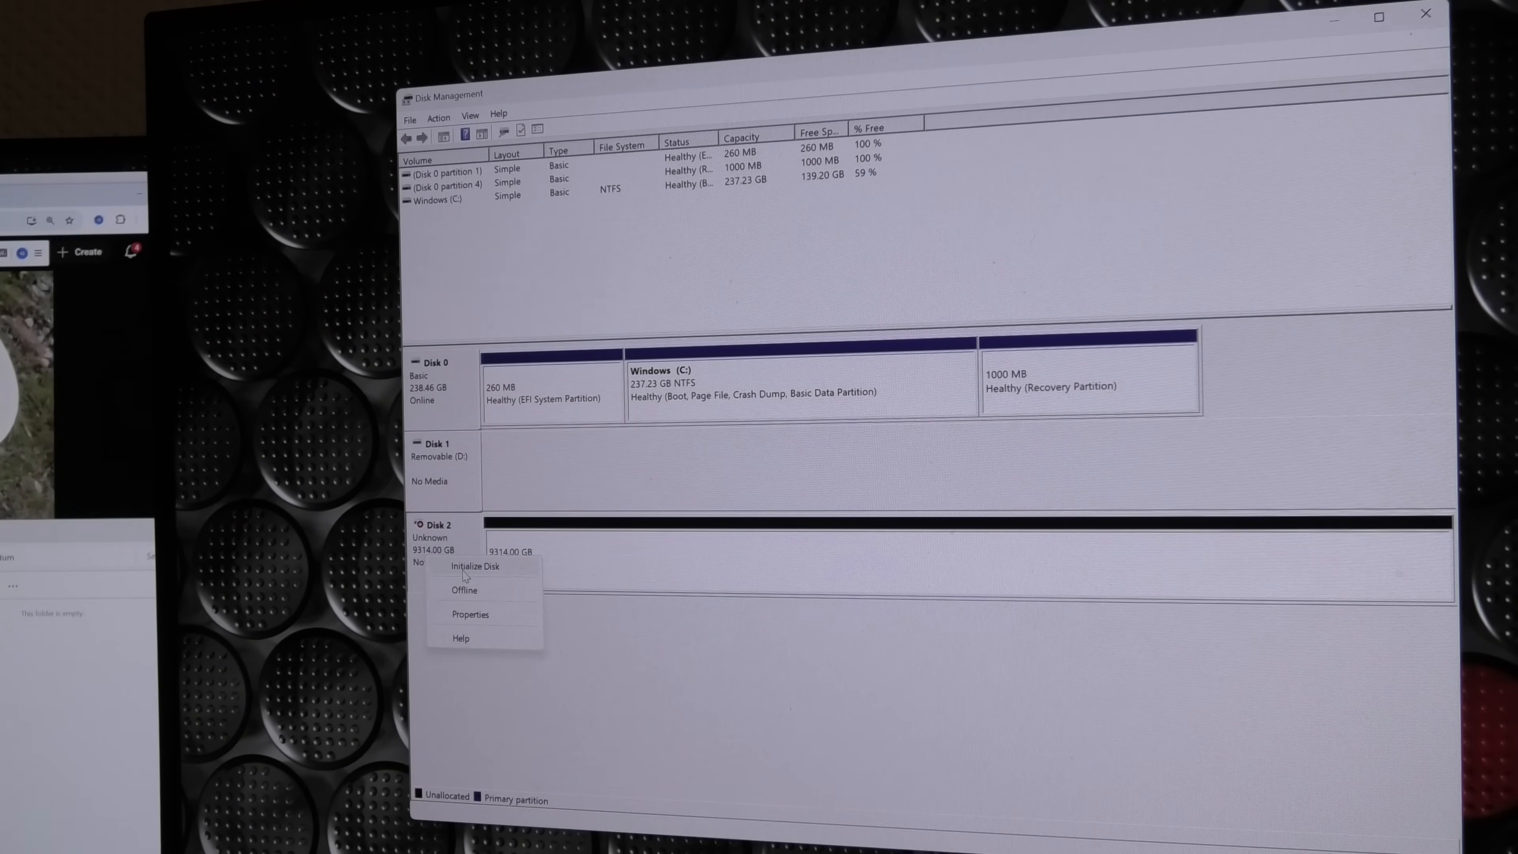
pyautogui.click(475, 566)
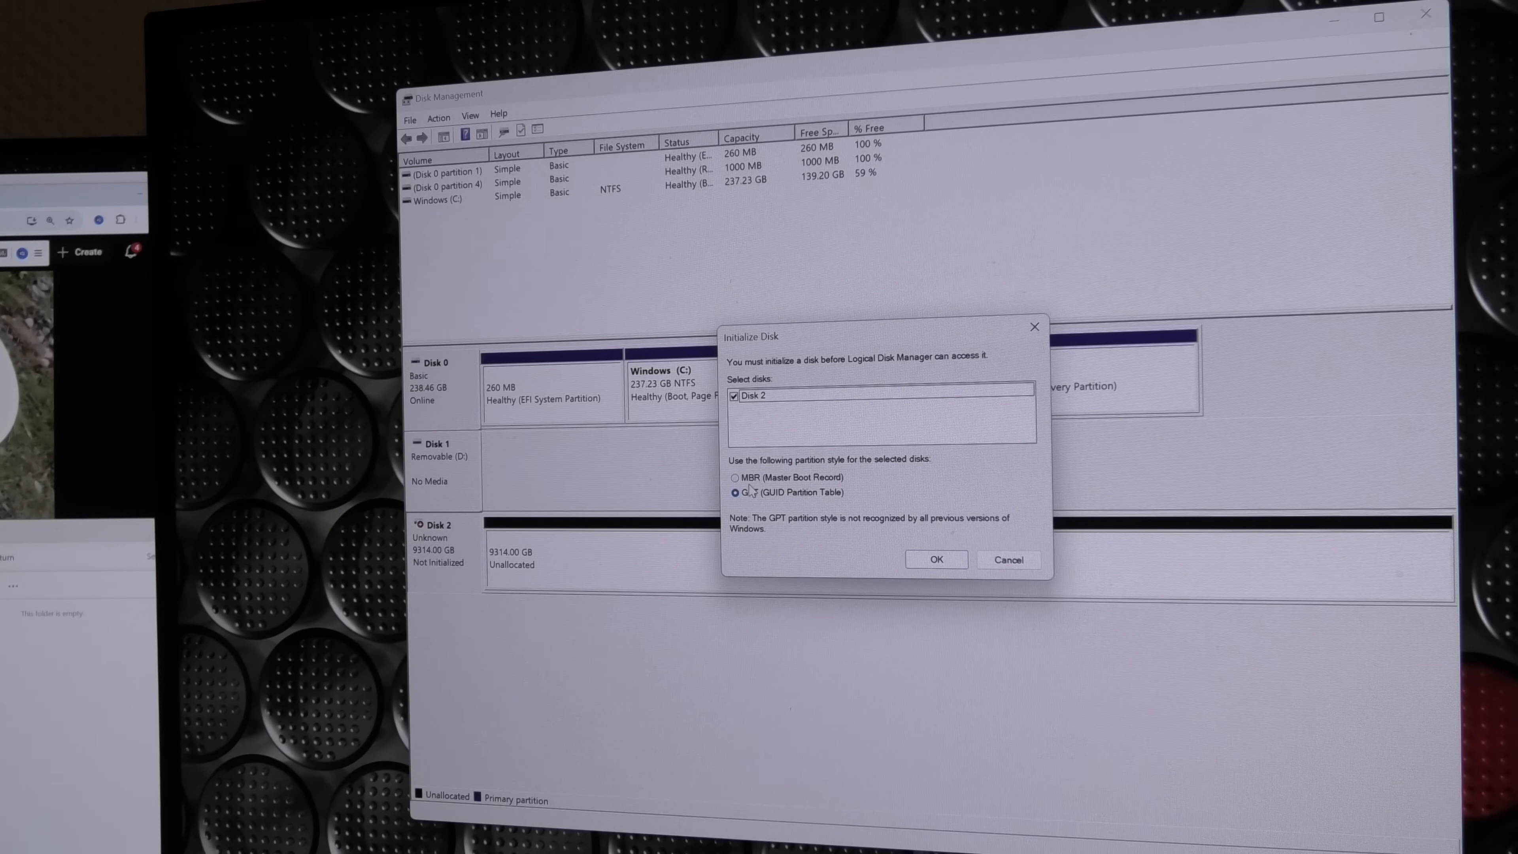
pyautogui.click(936, 560)
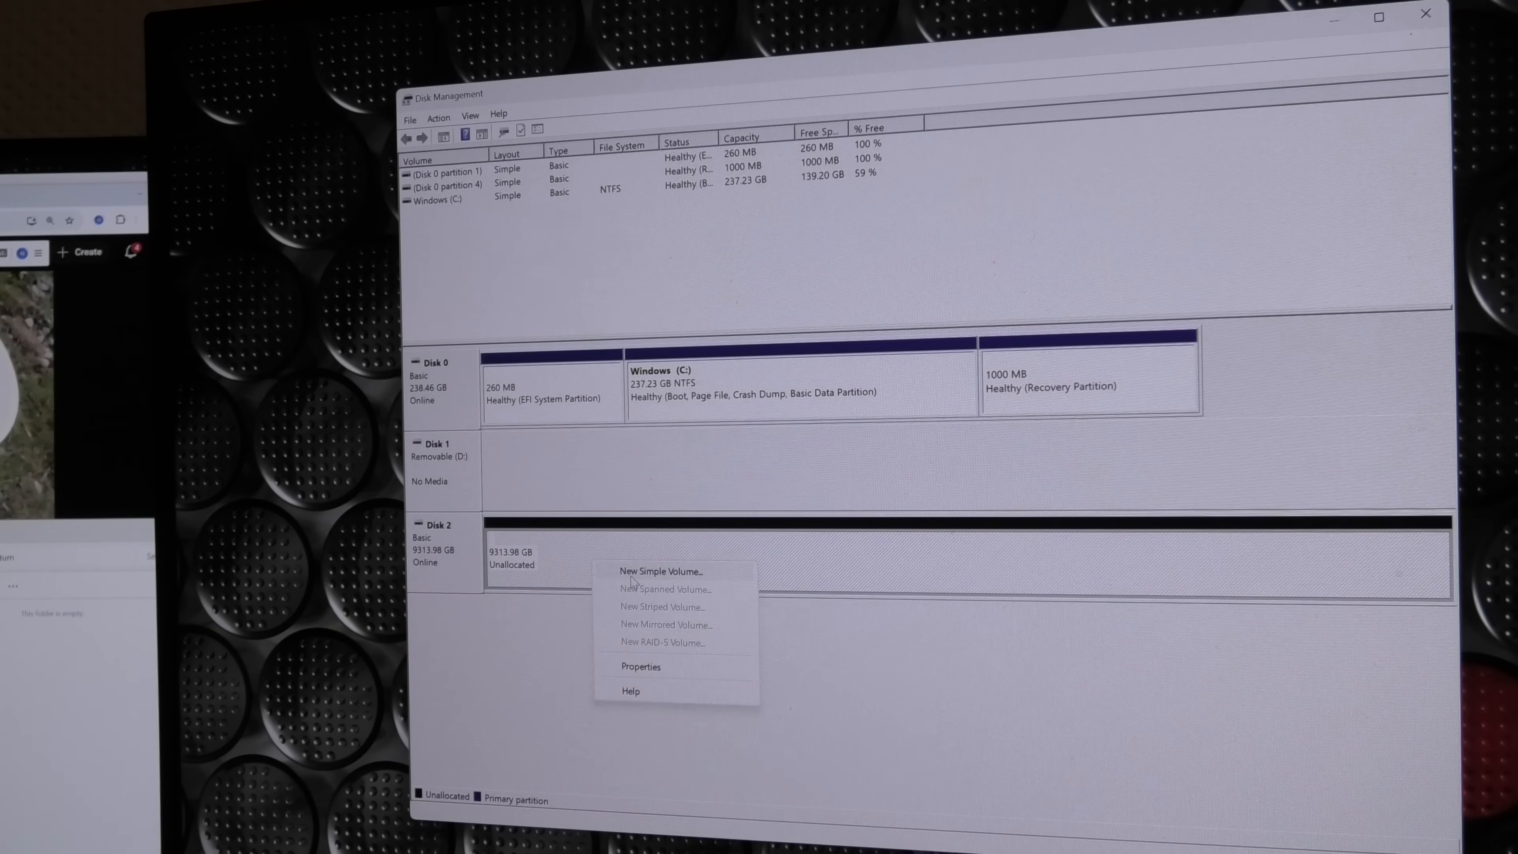
# Create a full-size NTFS volume labelled Test36 with quick format
pyautogui.click(661, 570)
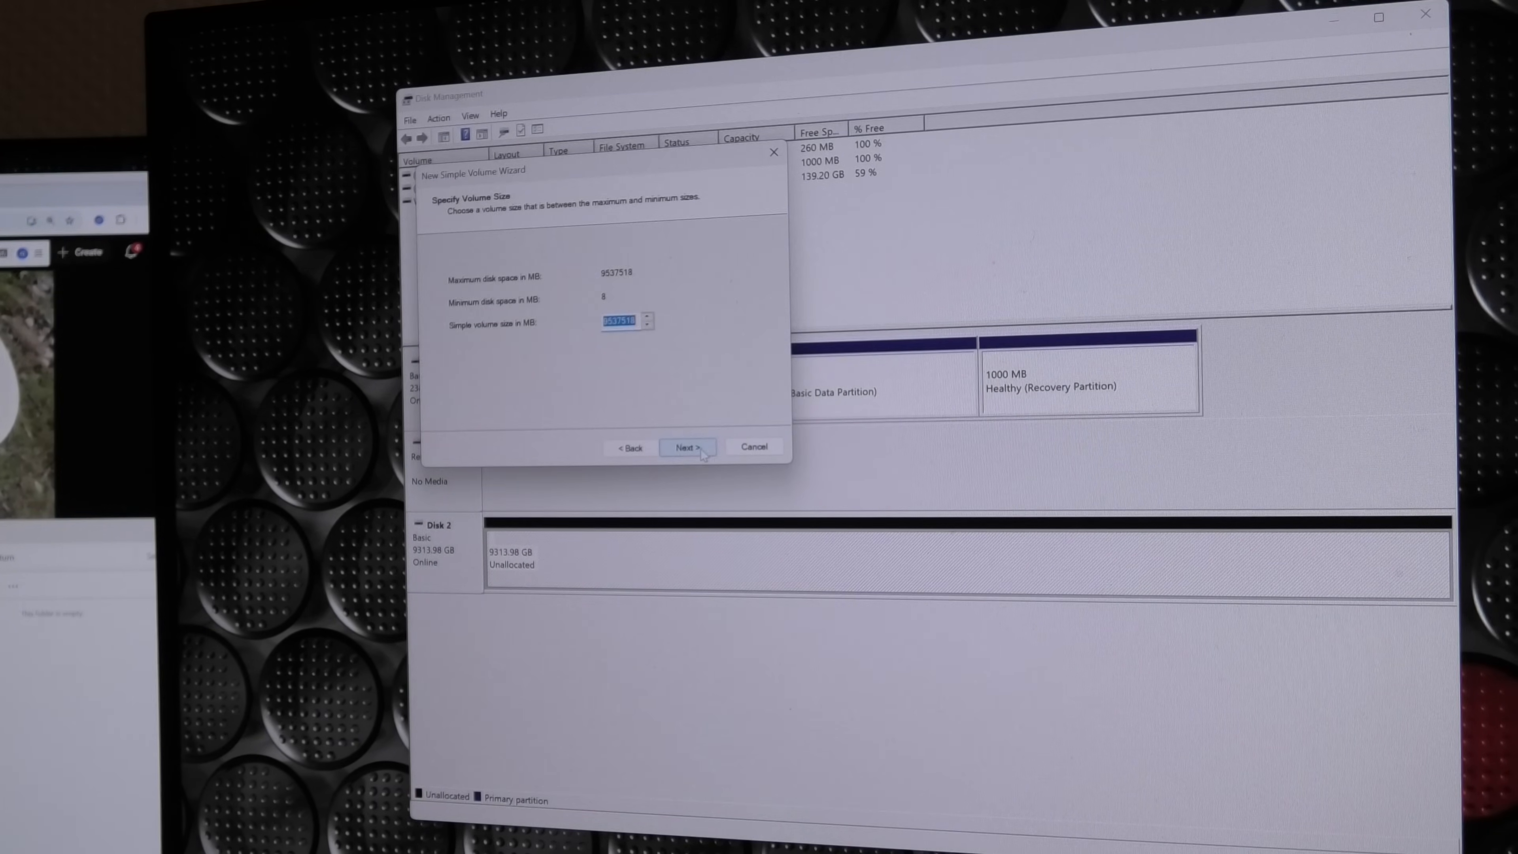
pyautogui.click(686, 447)
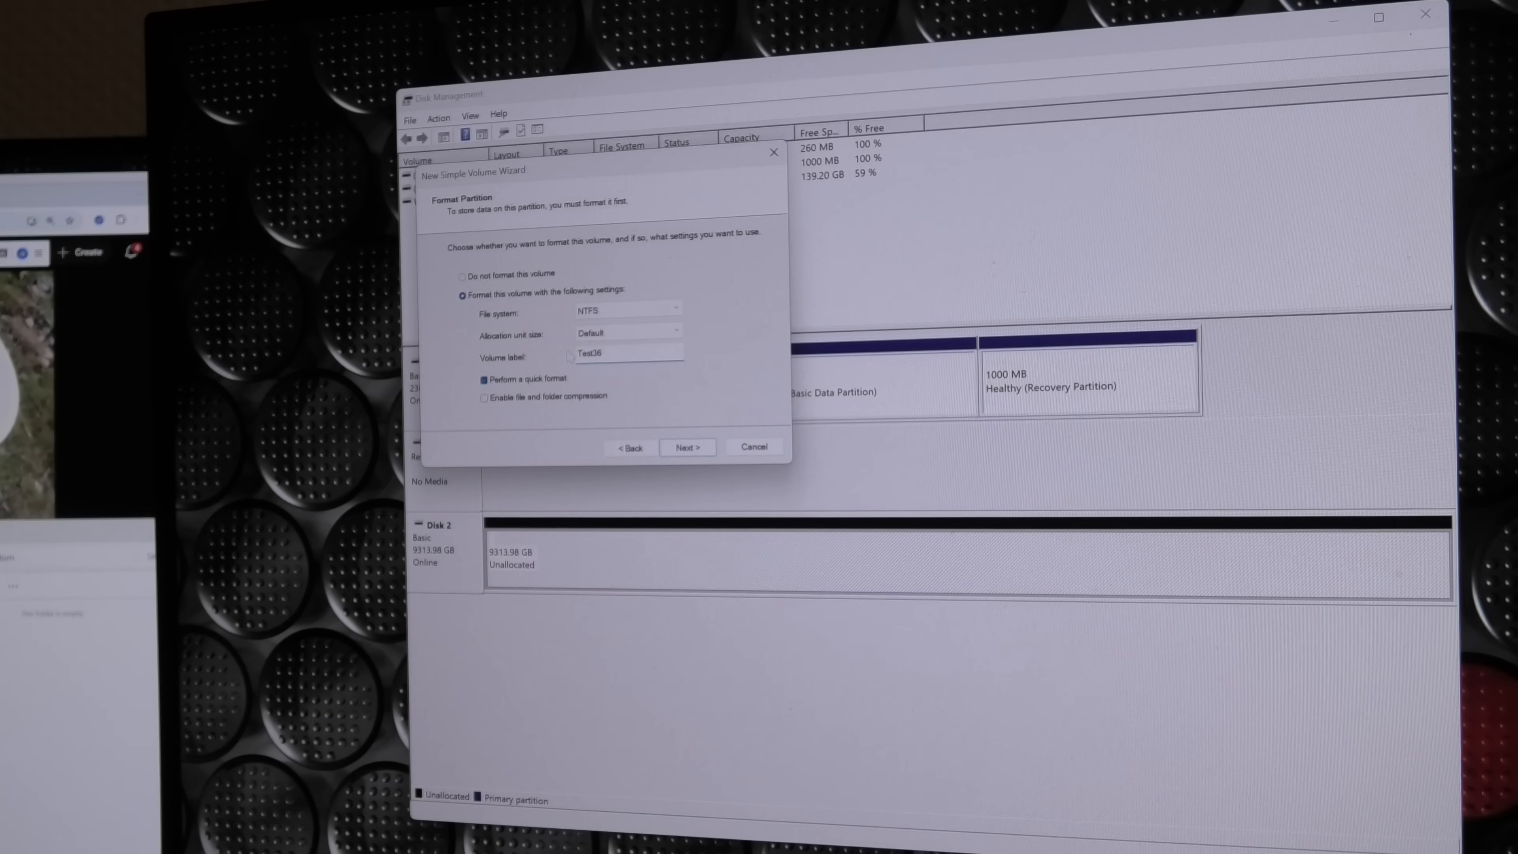
pyautogui.click(687, 446)
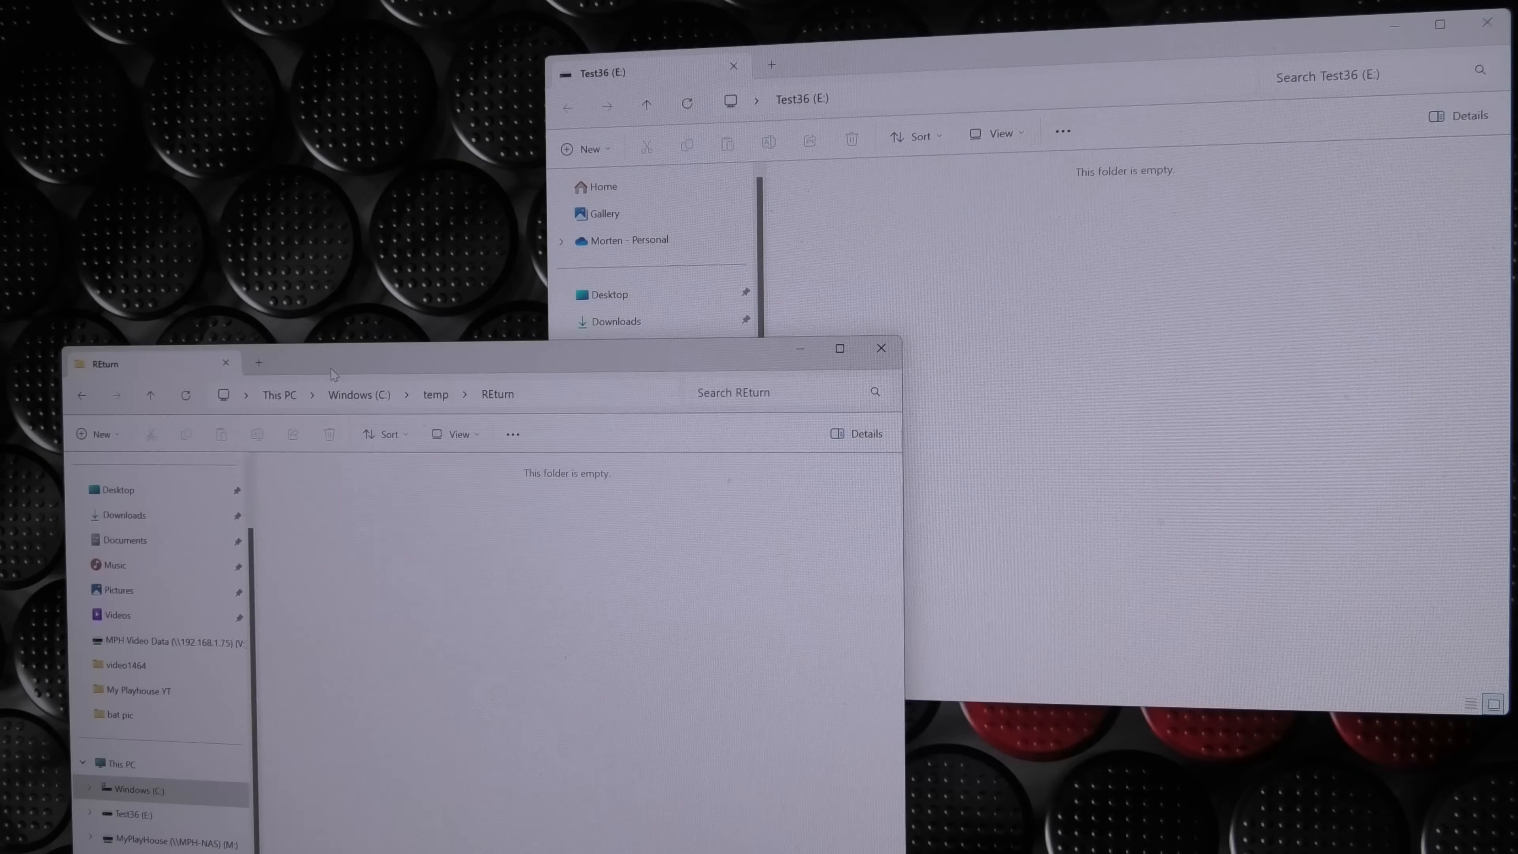
pyautogui.moveTo(366, 418)
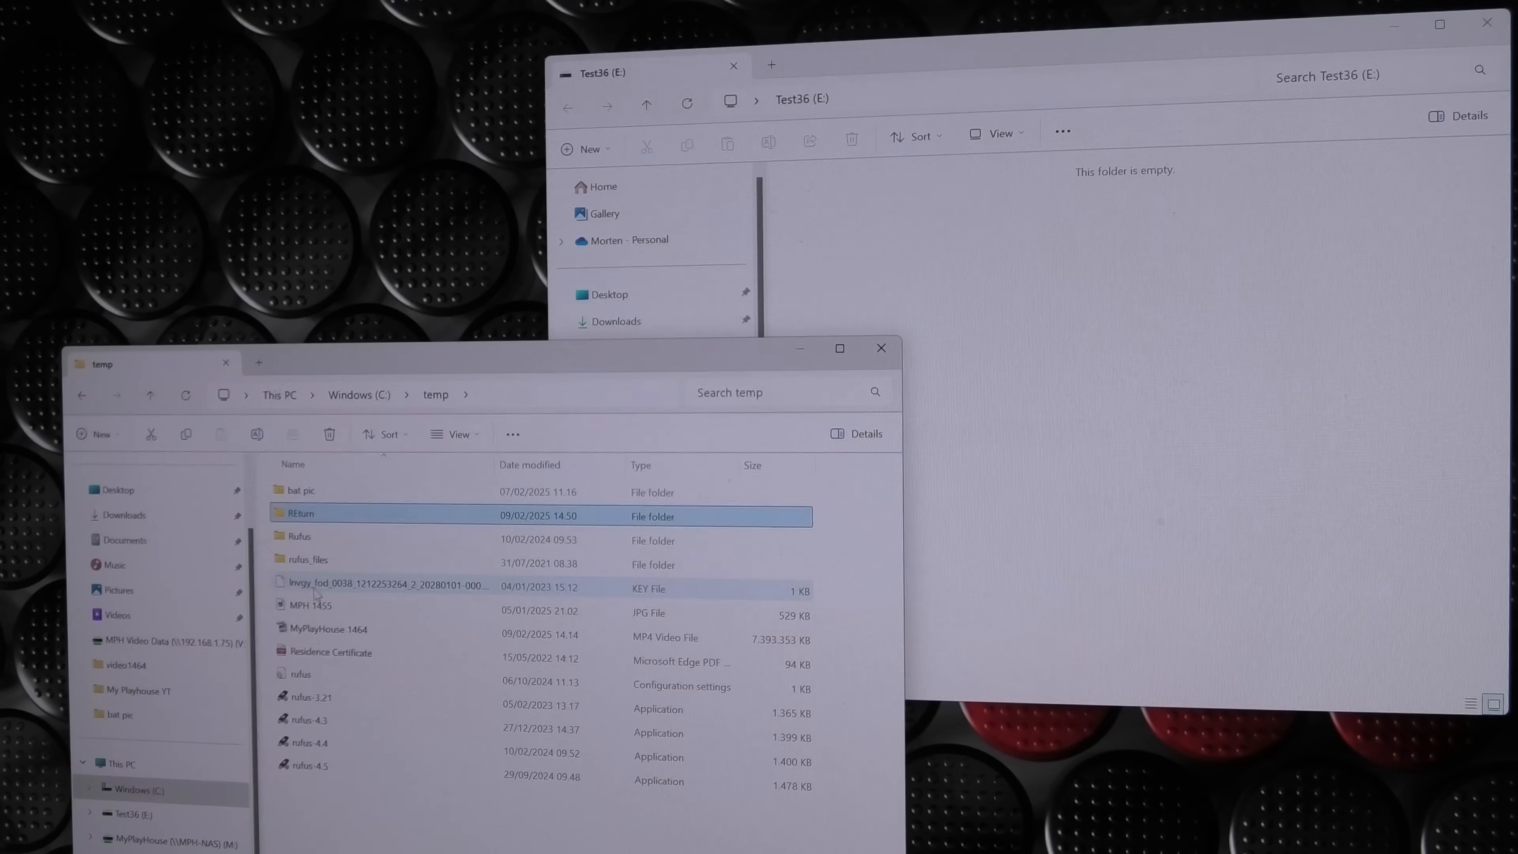
# Copy the MyPlayHouse 1464 video from C:\temp onto Test36 (E:)
pyautogui.click(329, 628)
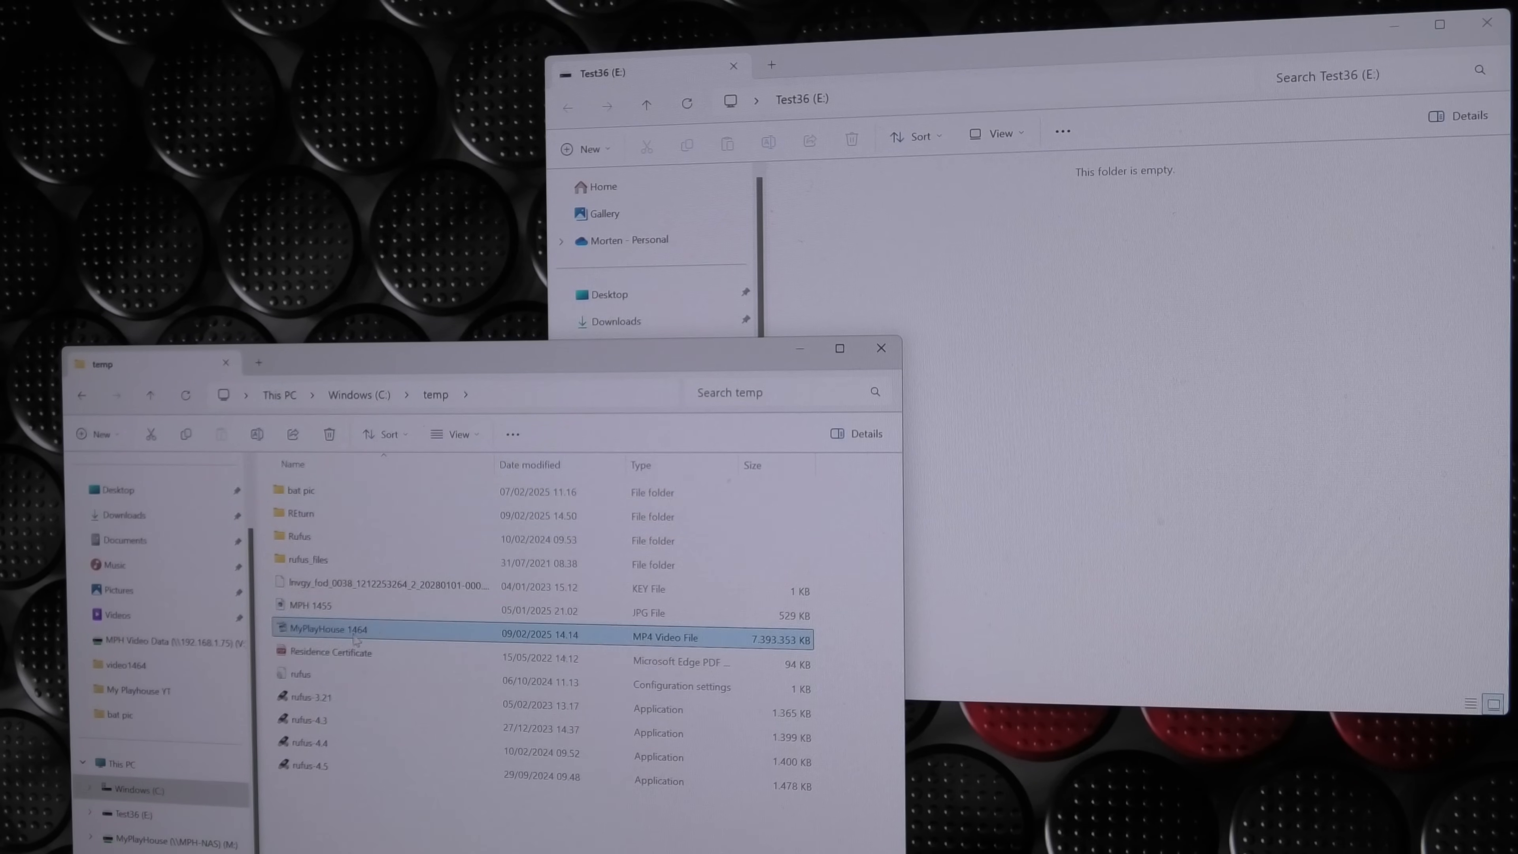
pyautogui.moveTo(328, 639)
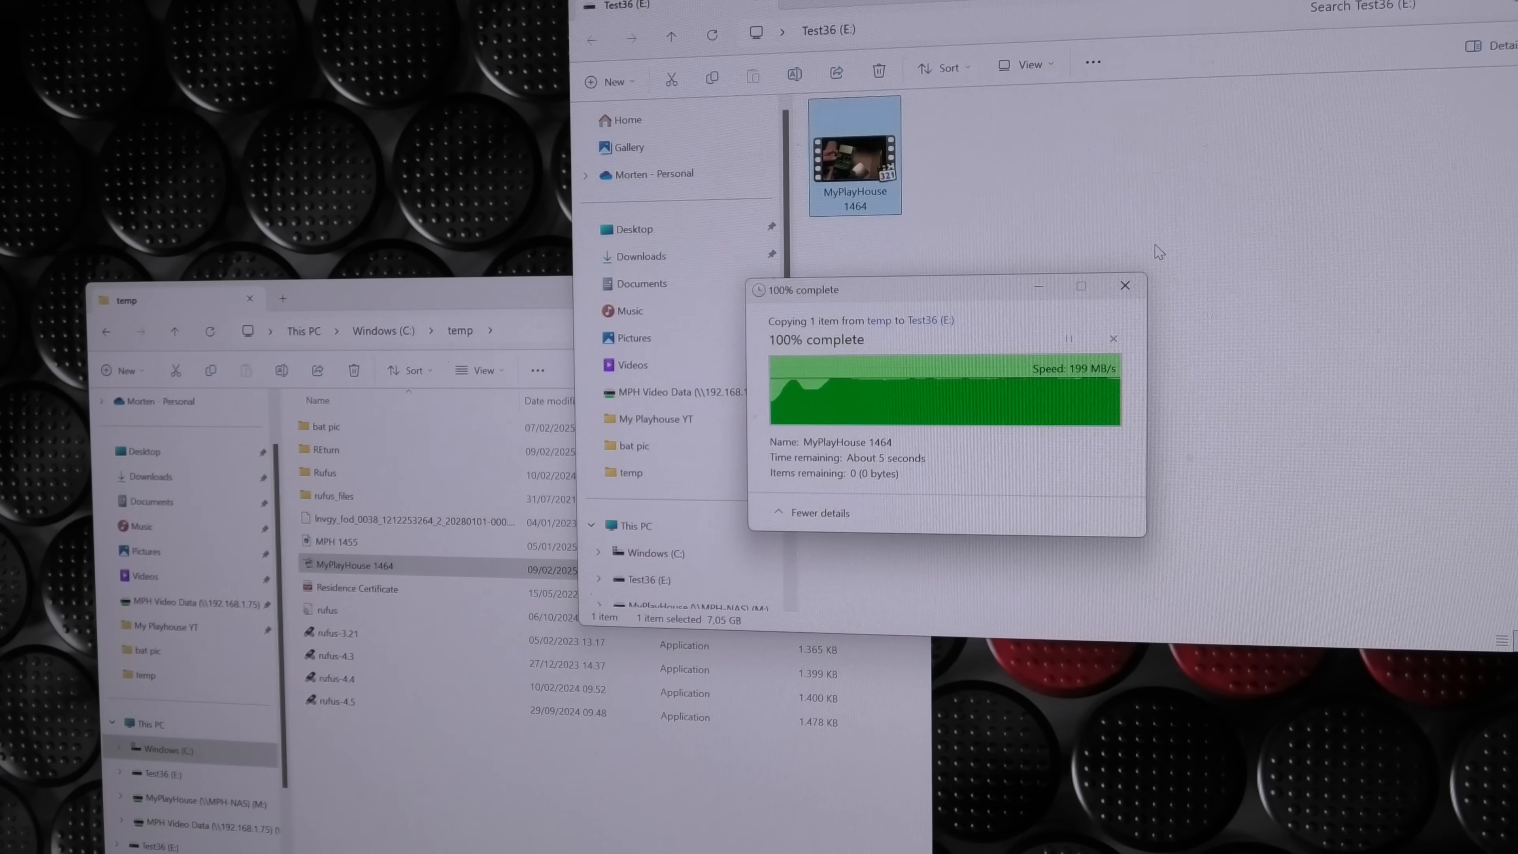
pyautogui.click(1124, 284)
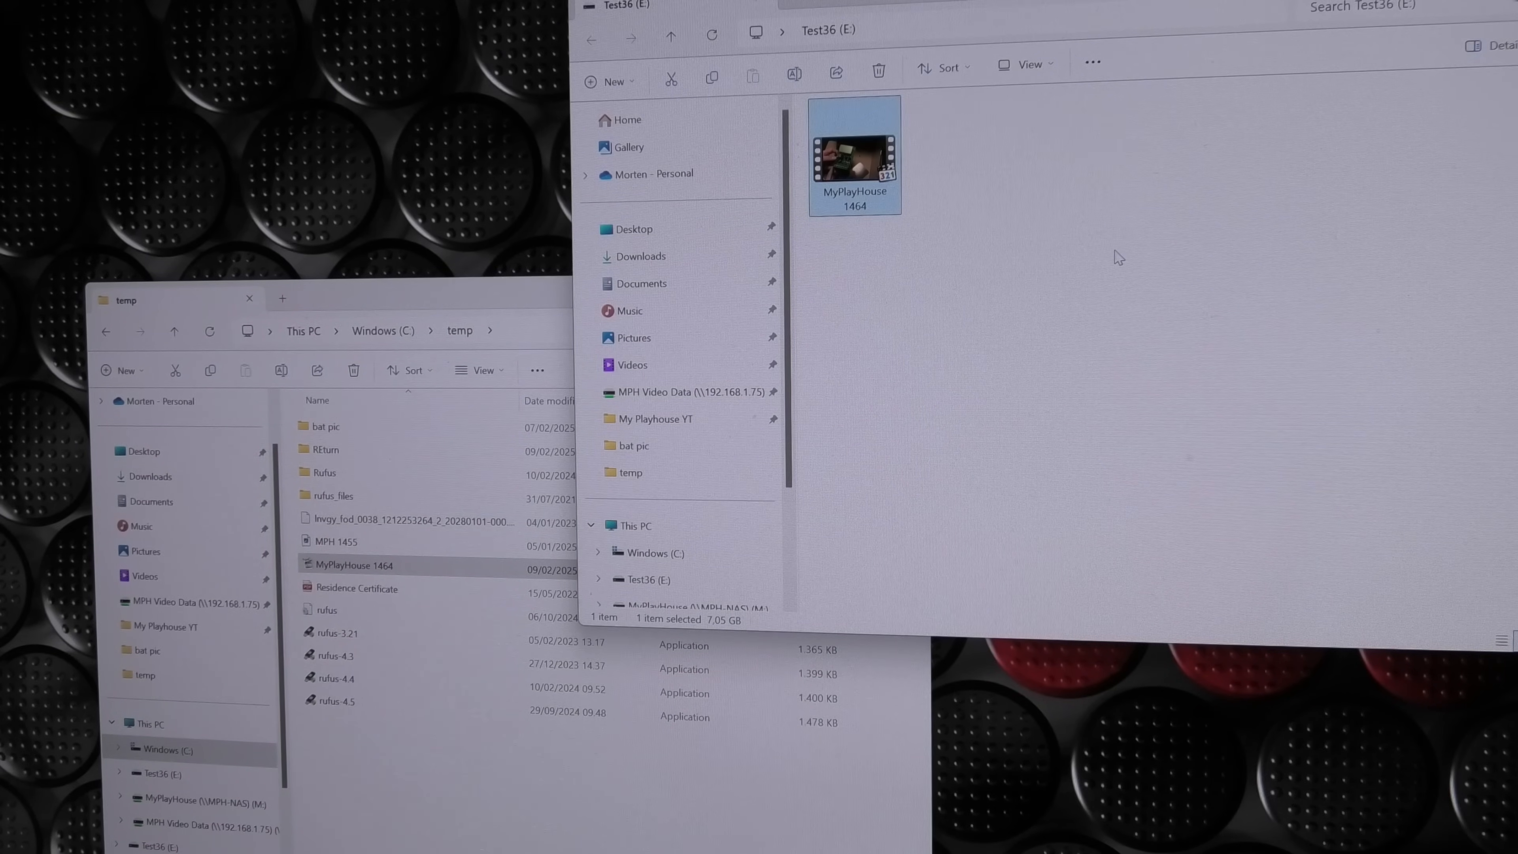
# Bring the MyPlayHouse 1464 video from Test36 (E:) into the REturn folder
pyautogui.click(327, 452)
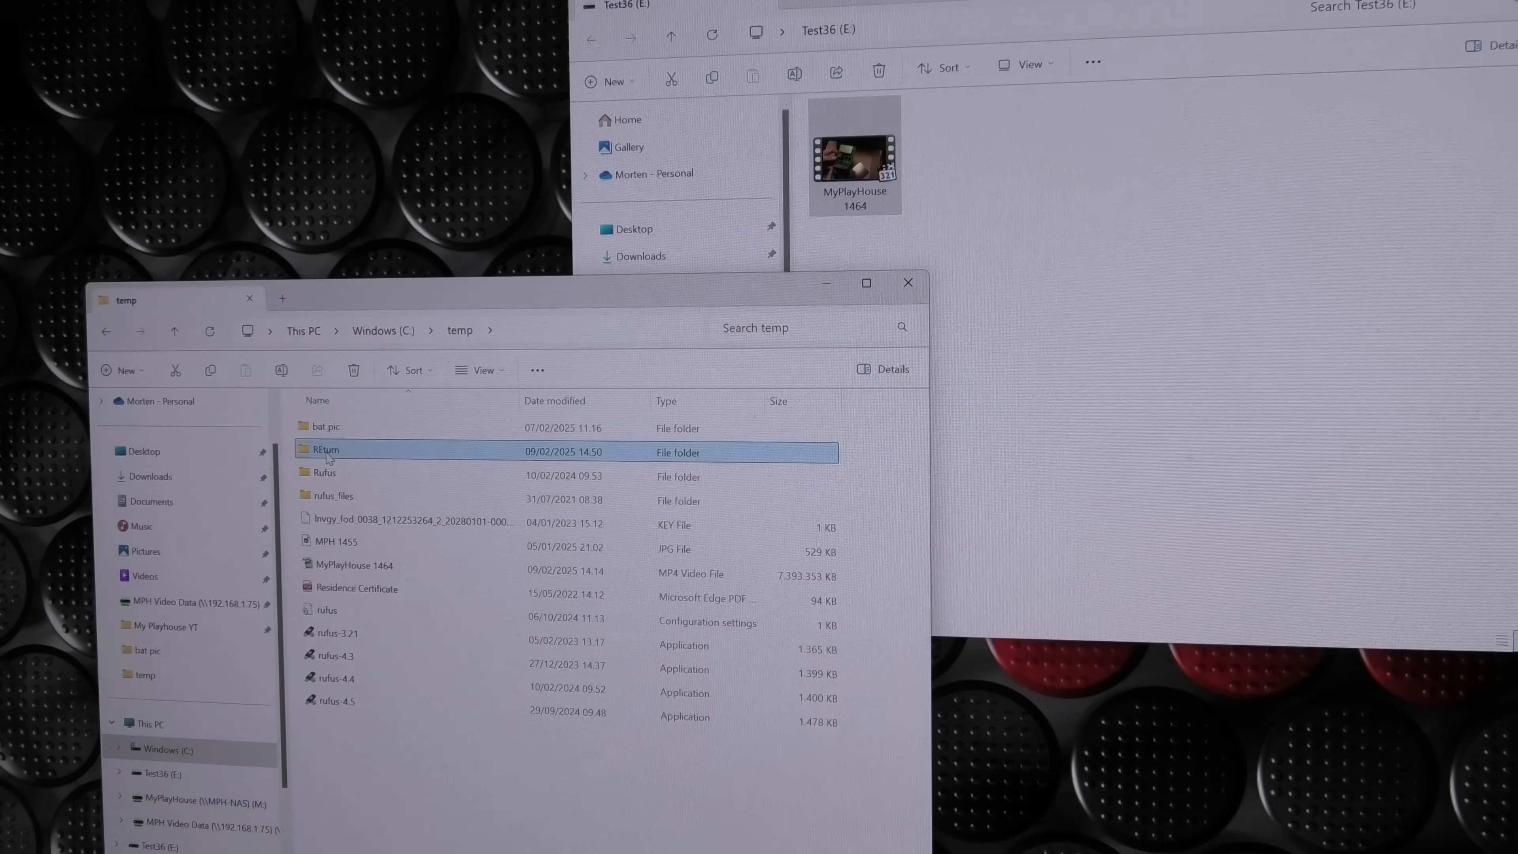
pyautogui.doubleClick(325, 452)
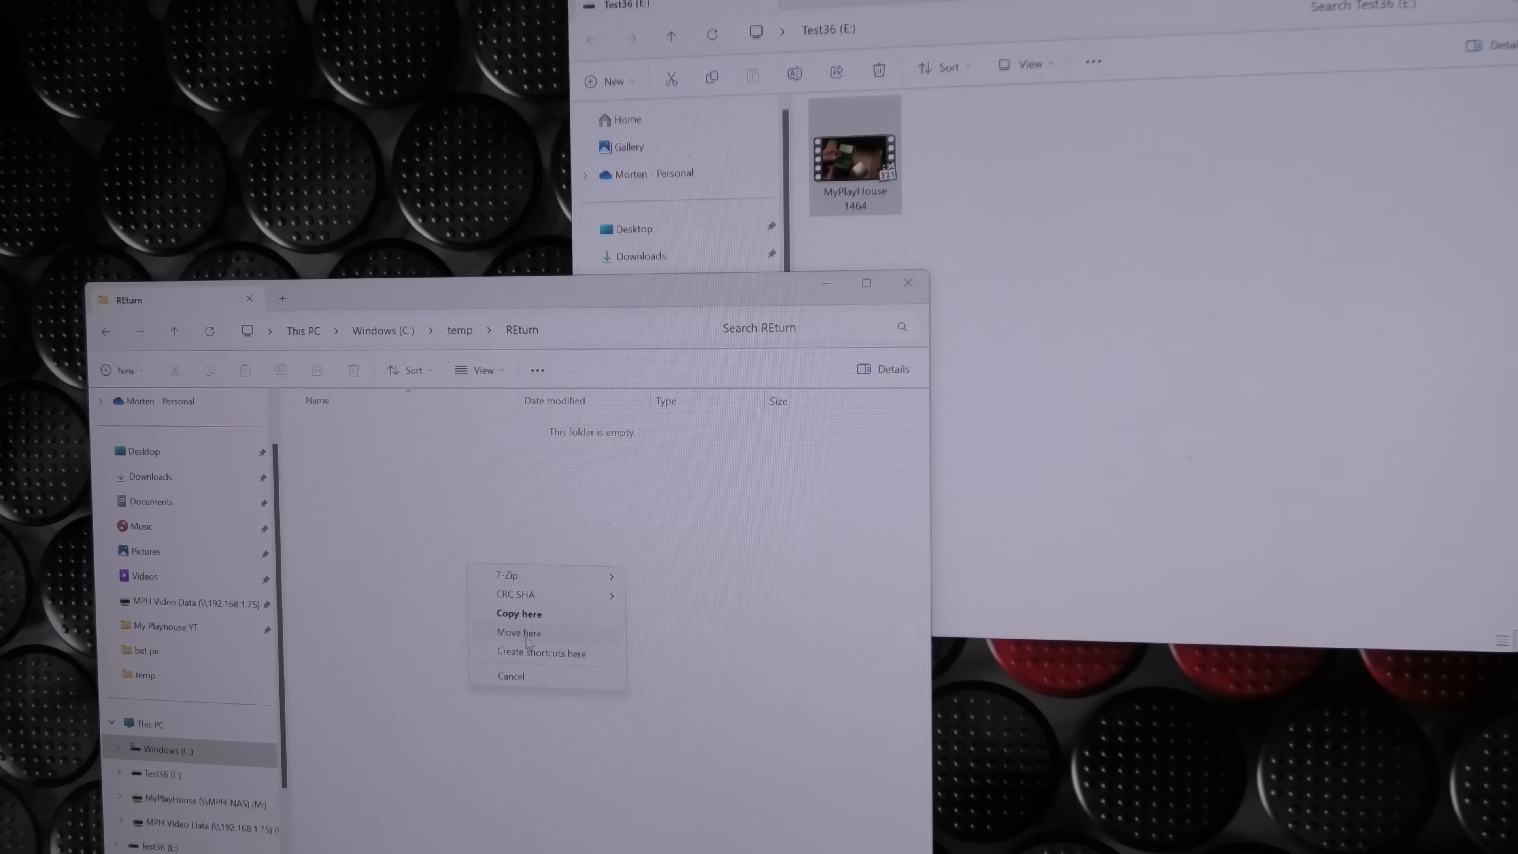
pyautogui.moveTo(519, 613)
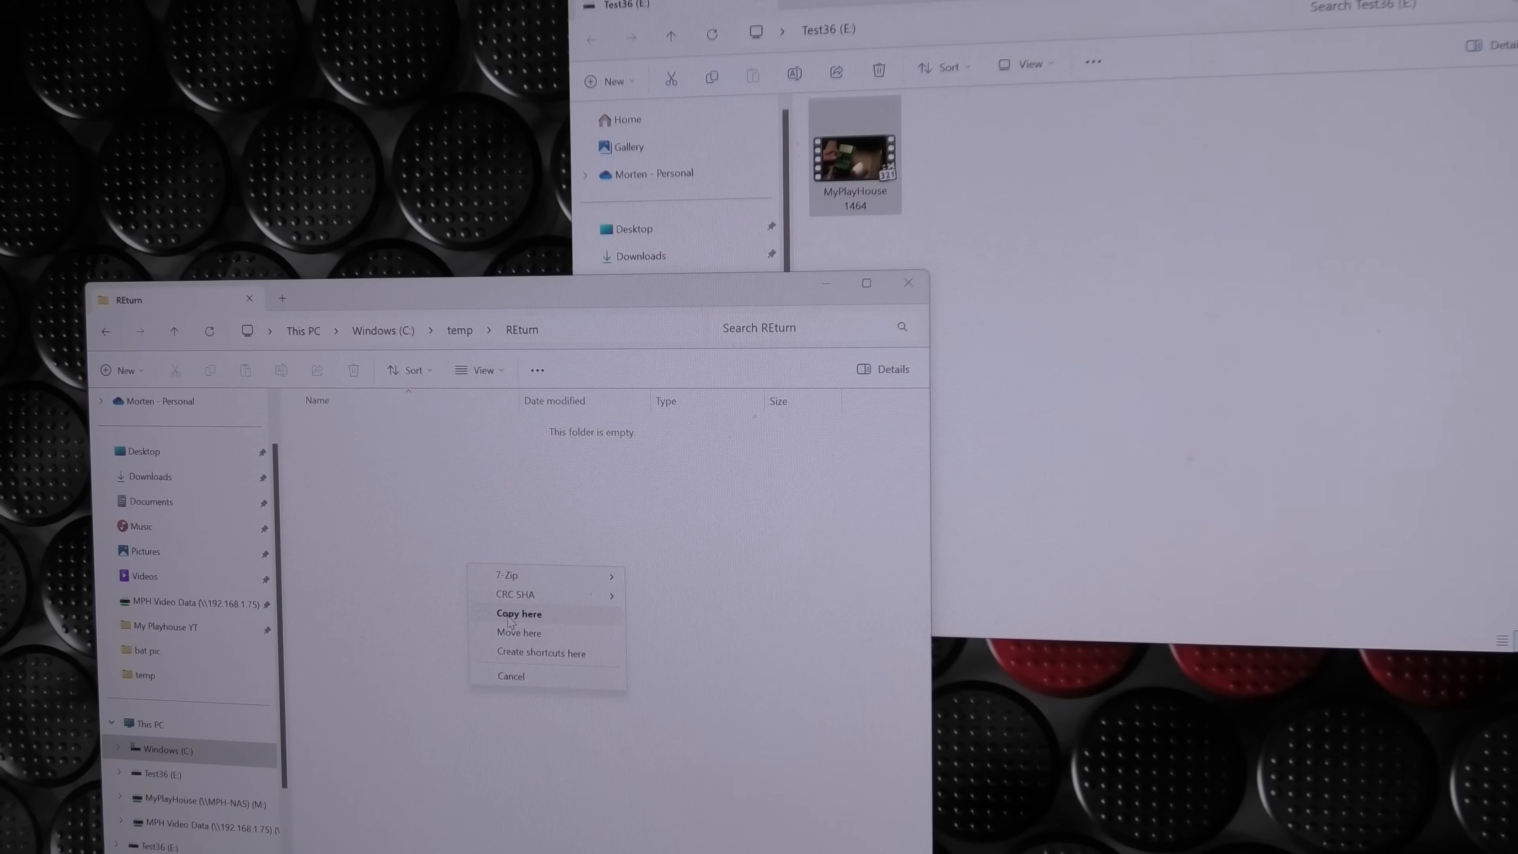
pyautogui.moveTo(511, 639)
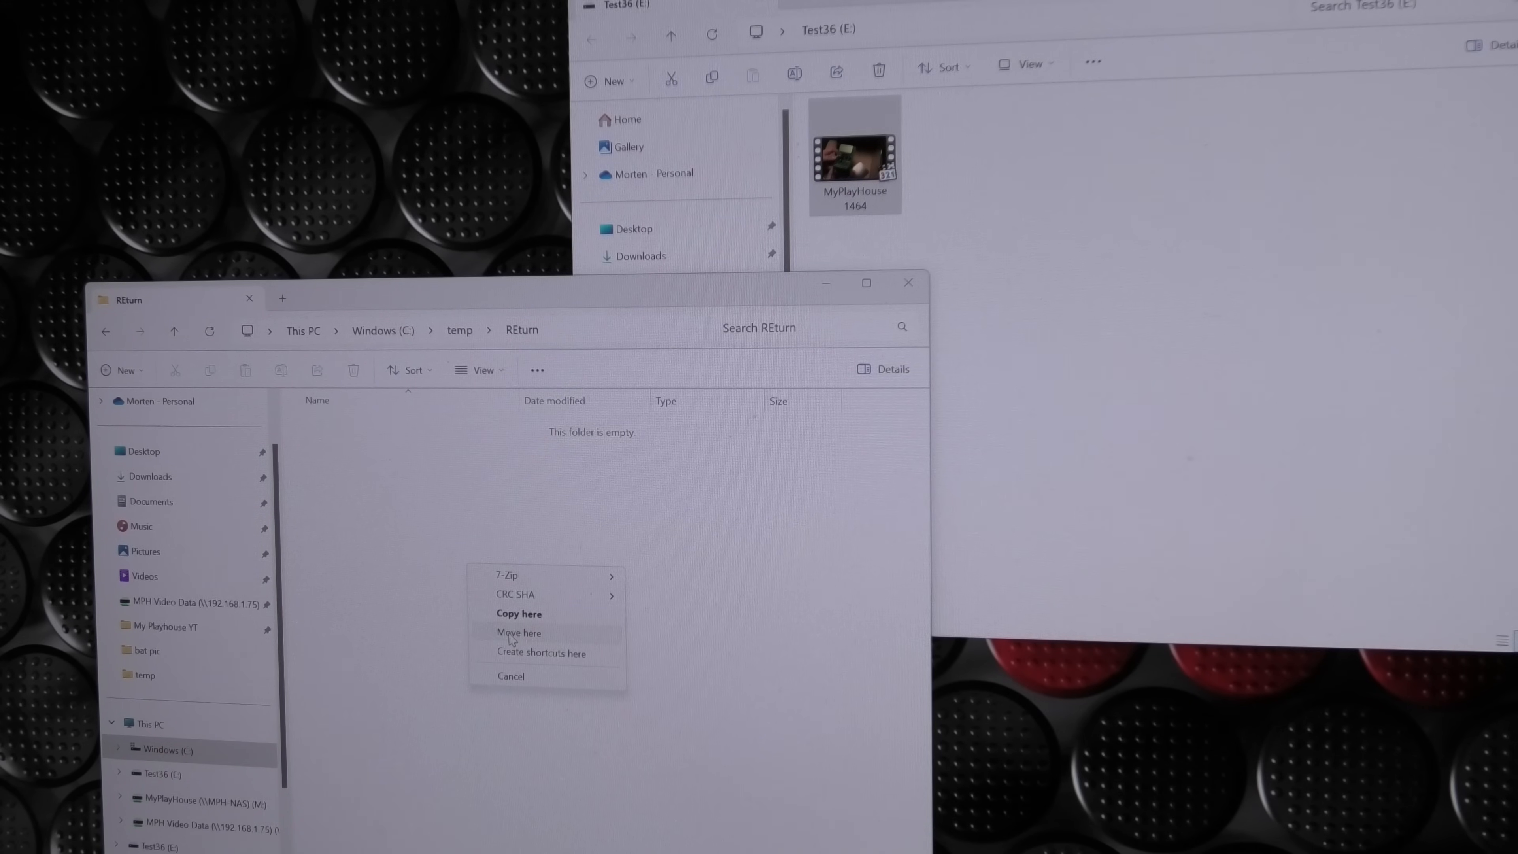
pyautogui.click(518, 633)
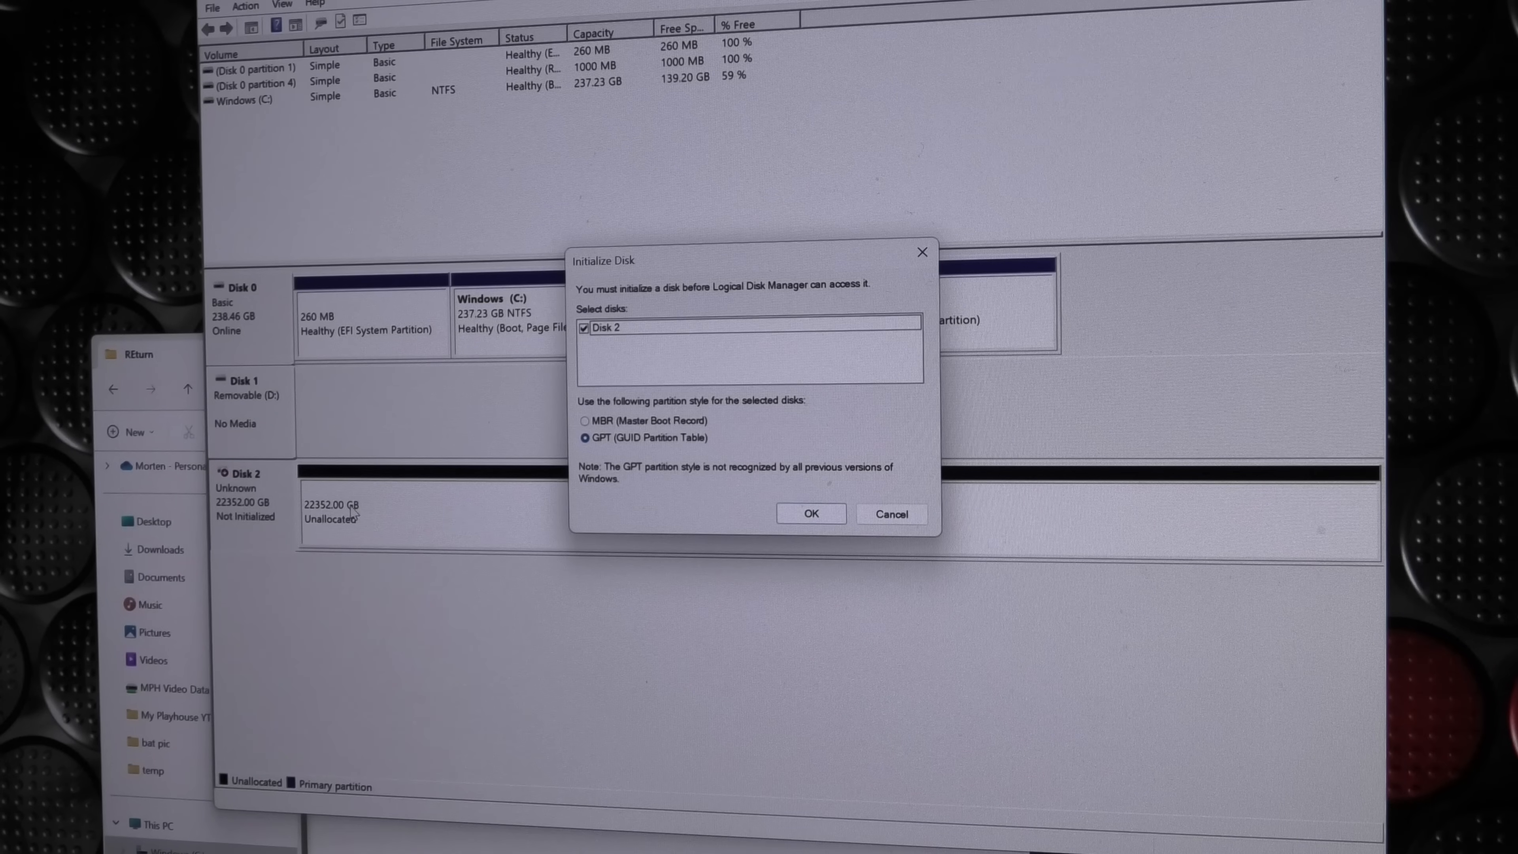
# Initialize the 22352 GB Disk 2 with GPT and start a full-size simple volume
pyautogui.click(810, 514)
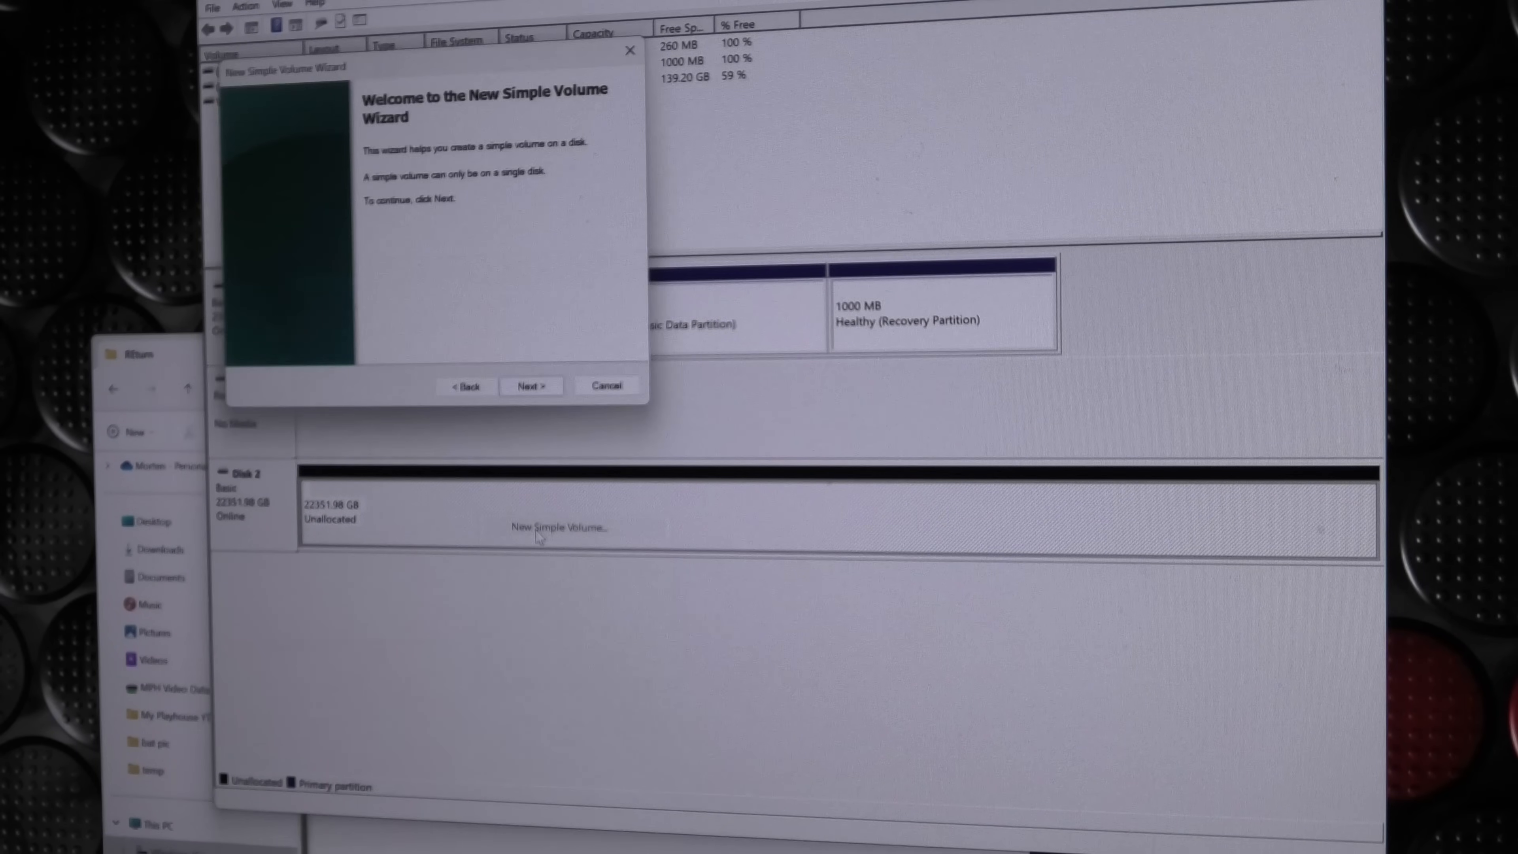
pyautogui.click(530, 385)
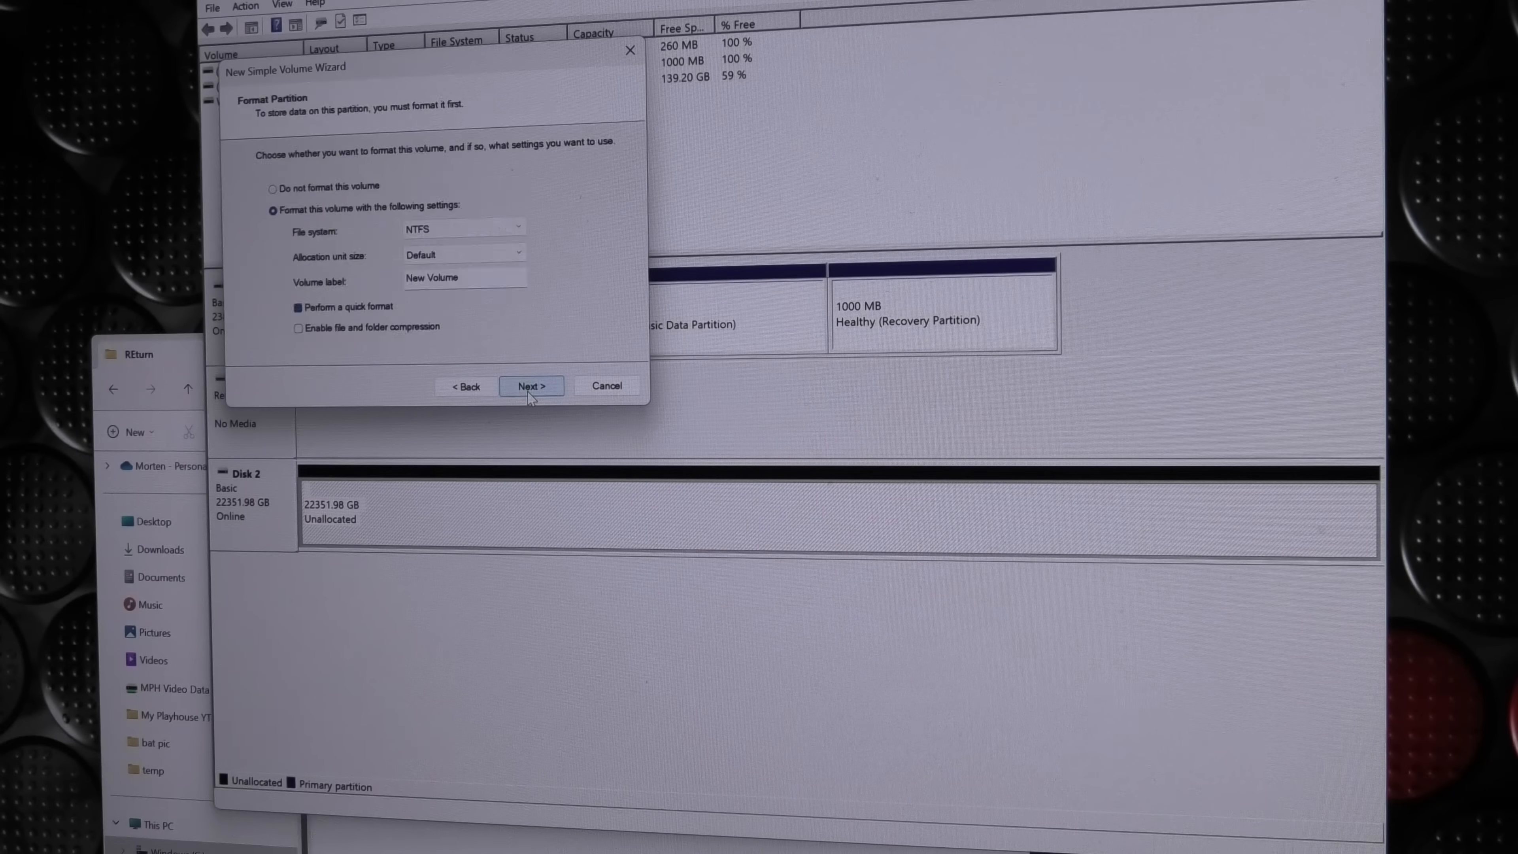
# Format the volume as NTFS labelled Test37 and finish creating it
pyautogui.tripleClick(463, 278)
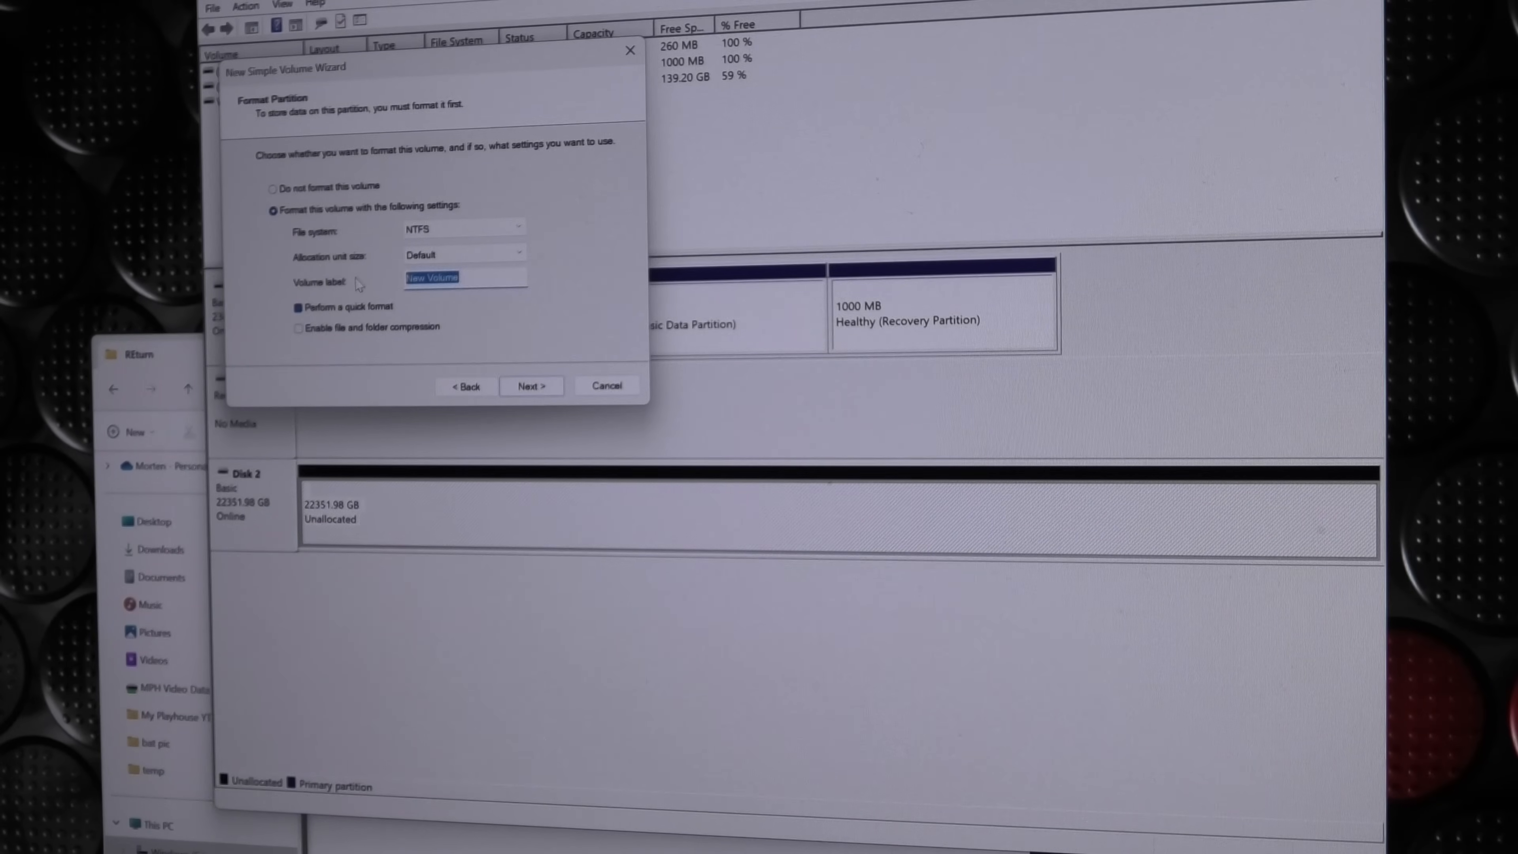
pyautogui.write('Test')
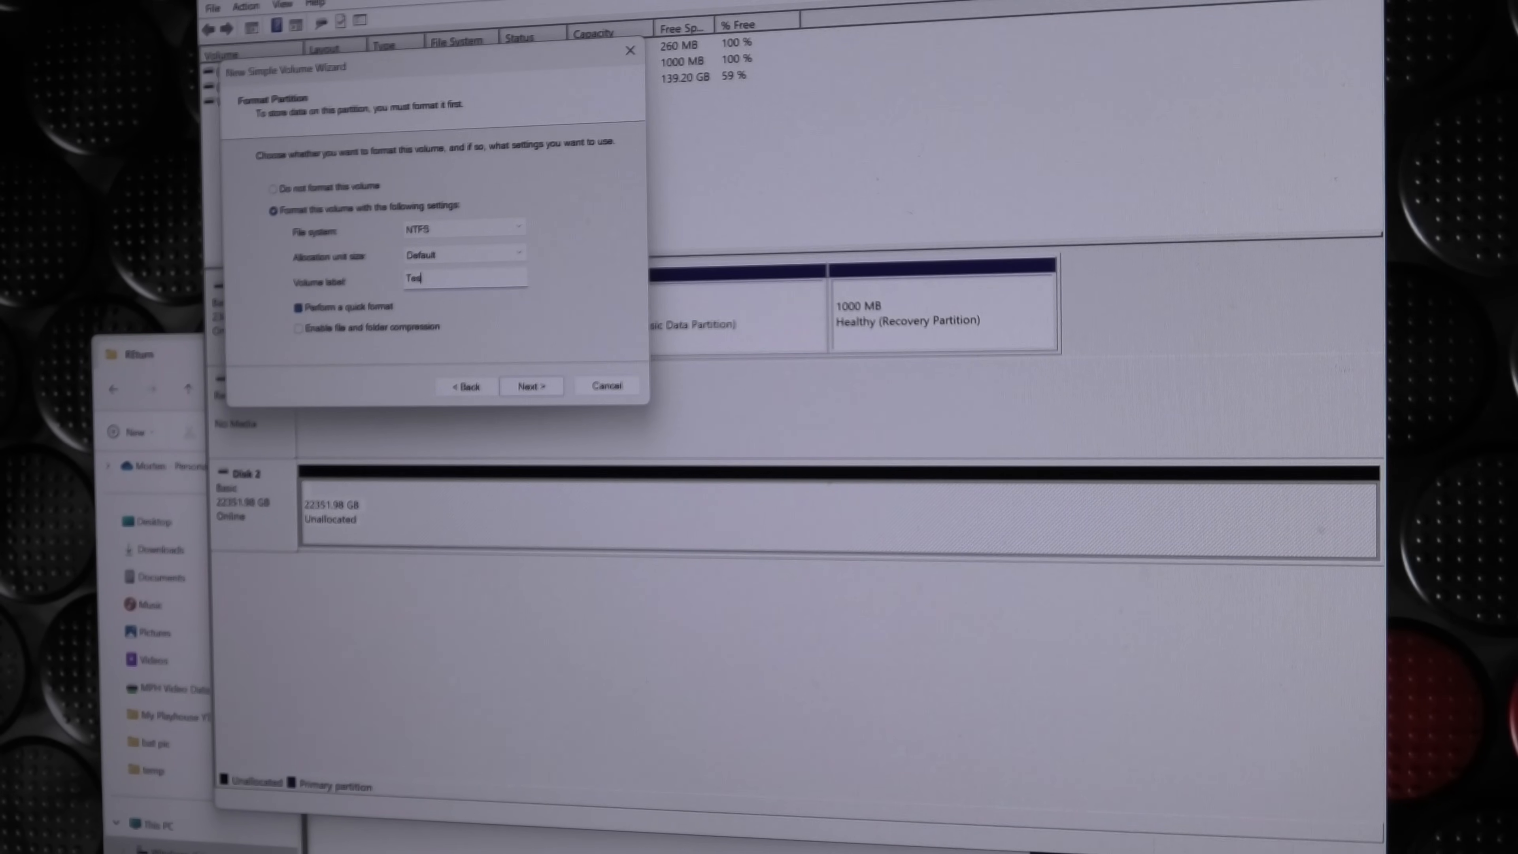
pyautogui.write('37')
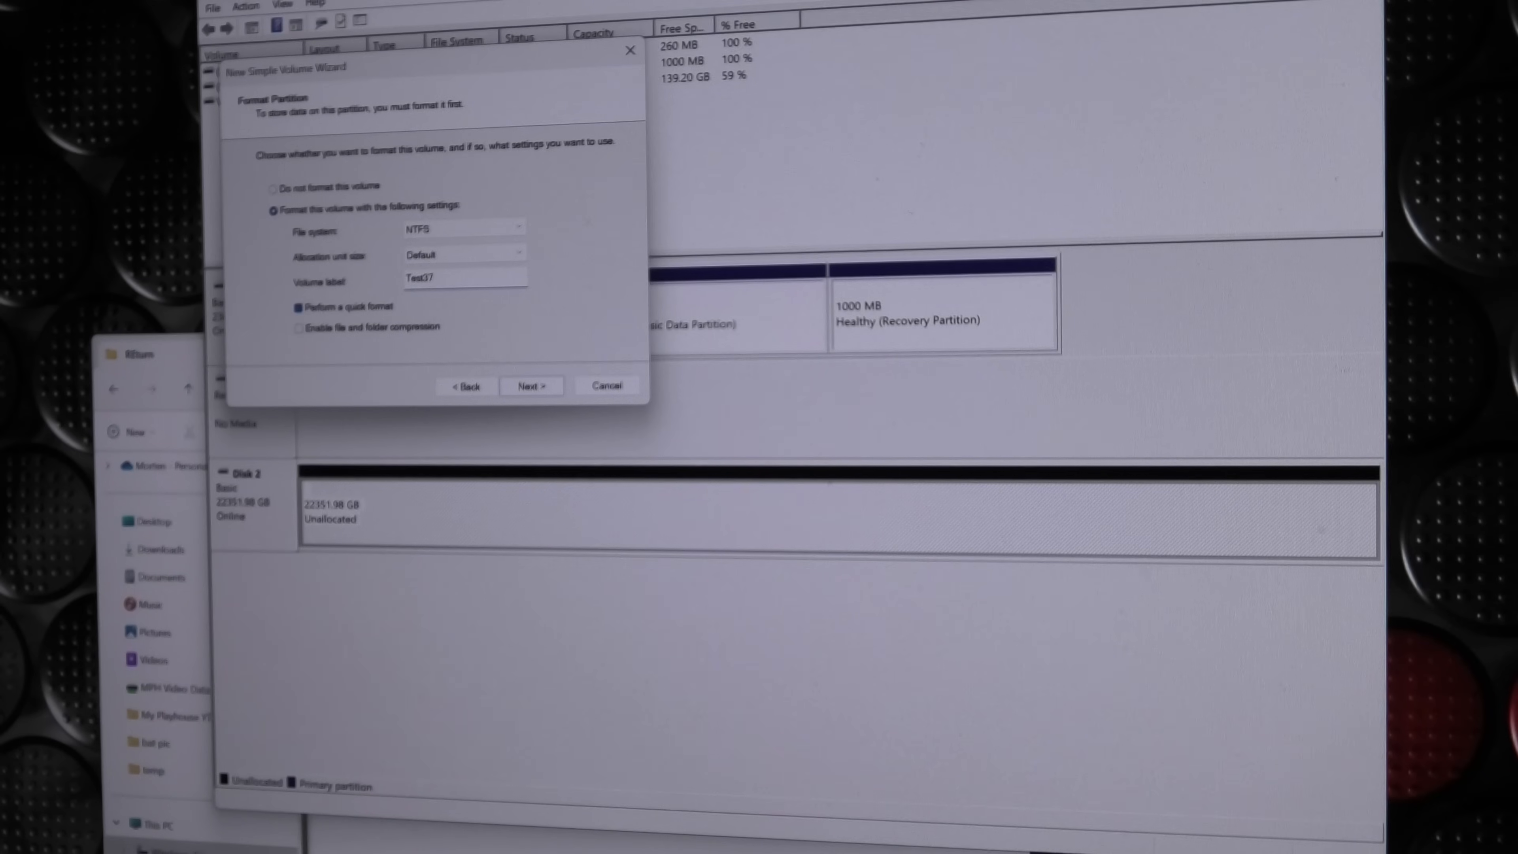
pyautogui.click(531, 385)
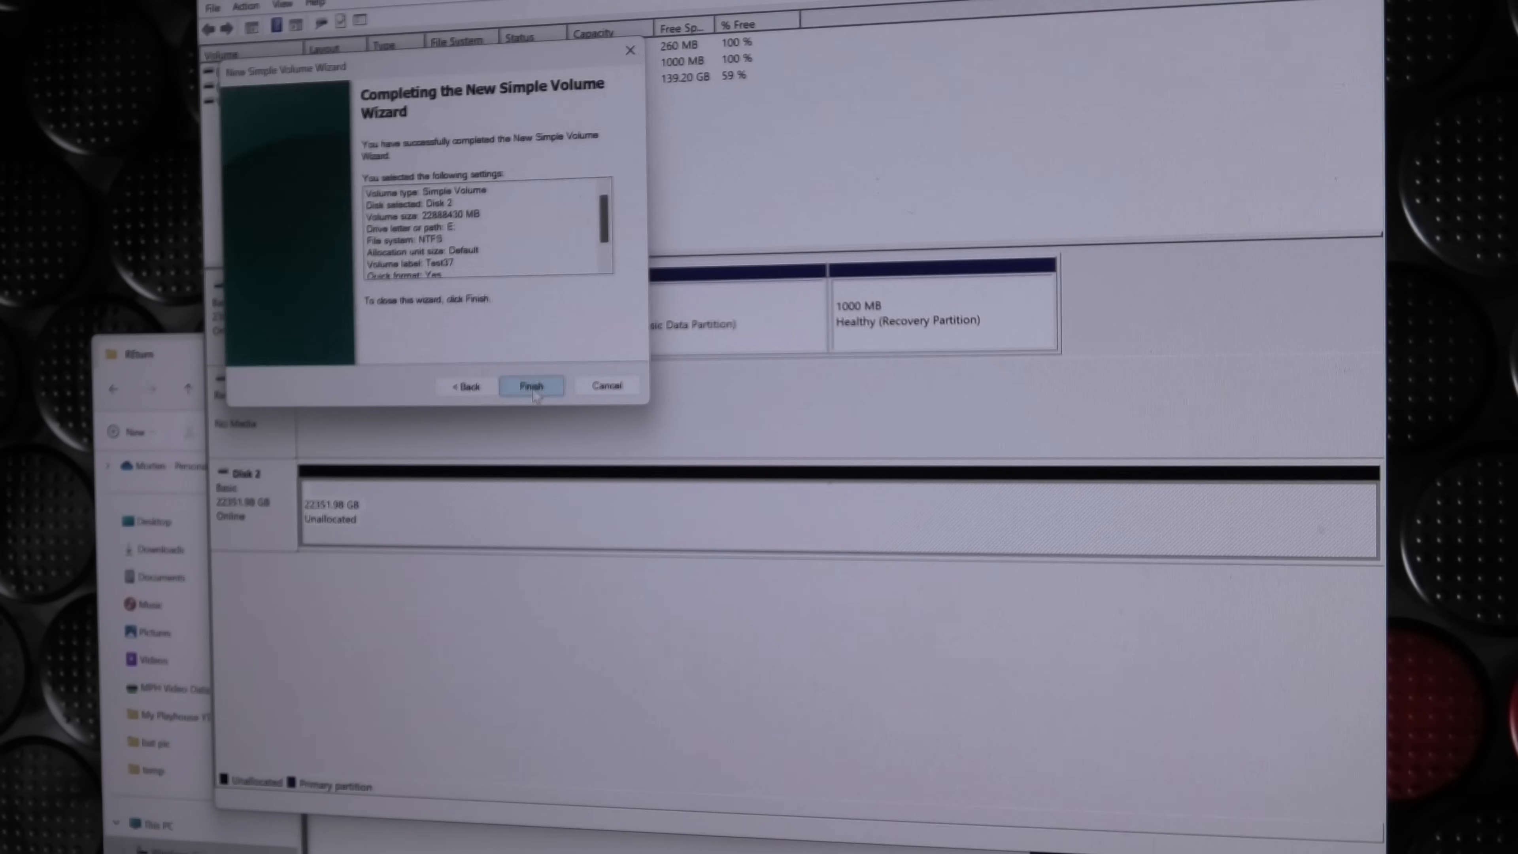
pyautogui.click(532, 385)
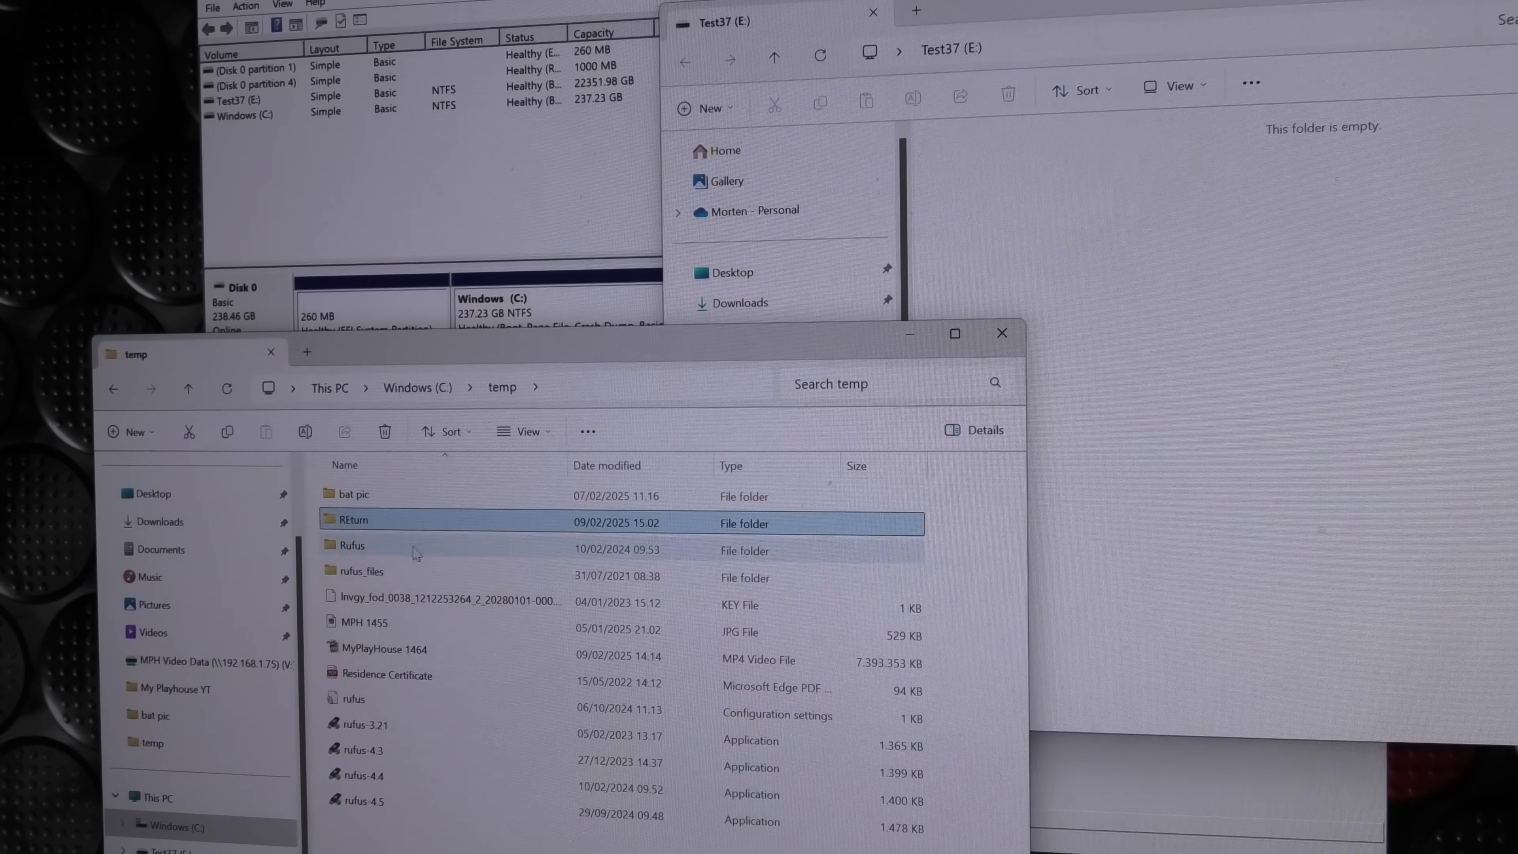
# Copy the MyPlayHouse 1464 video onto Test37 (E:) and enter the REturn folder
pyautogui.click(387, 648)
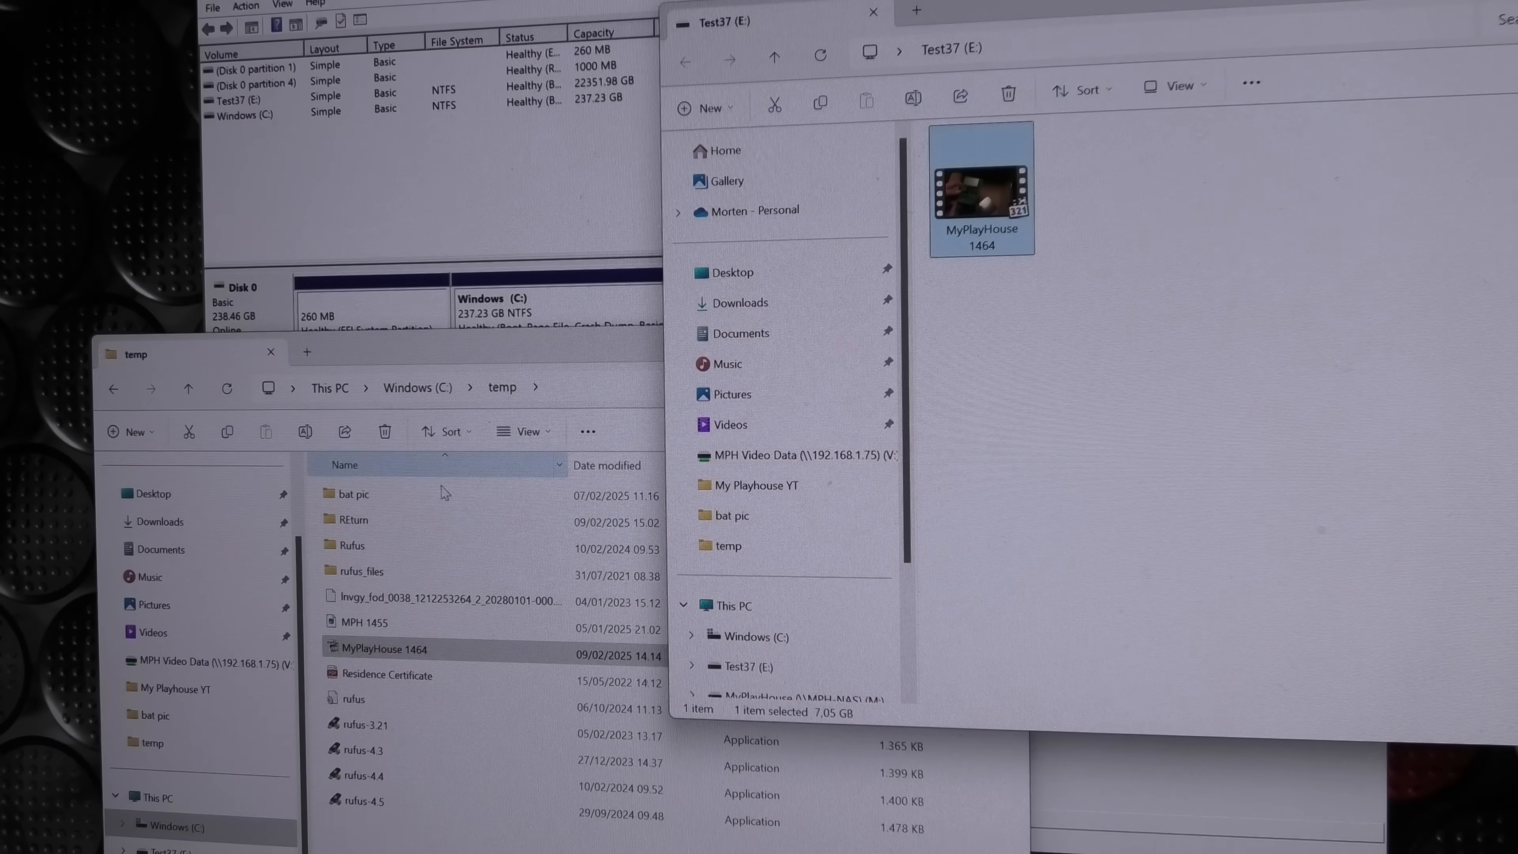
pyautogui.doubleClick(355, 519)
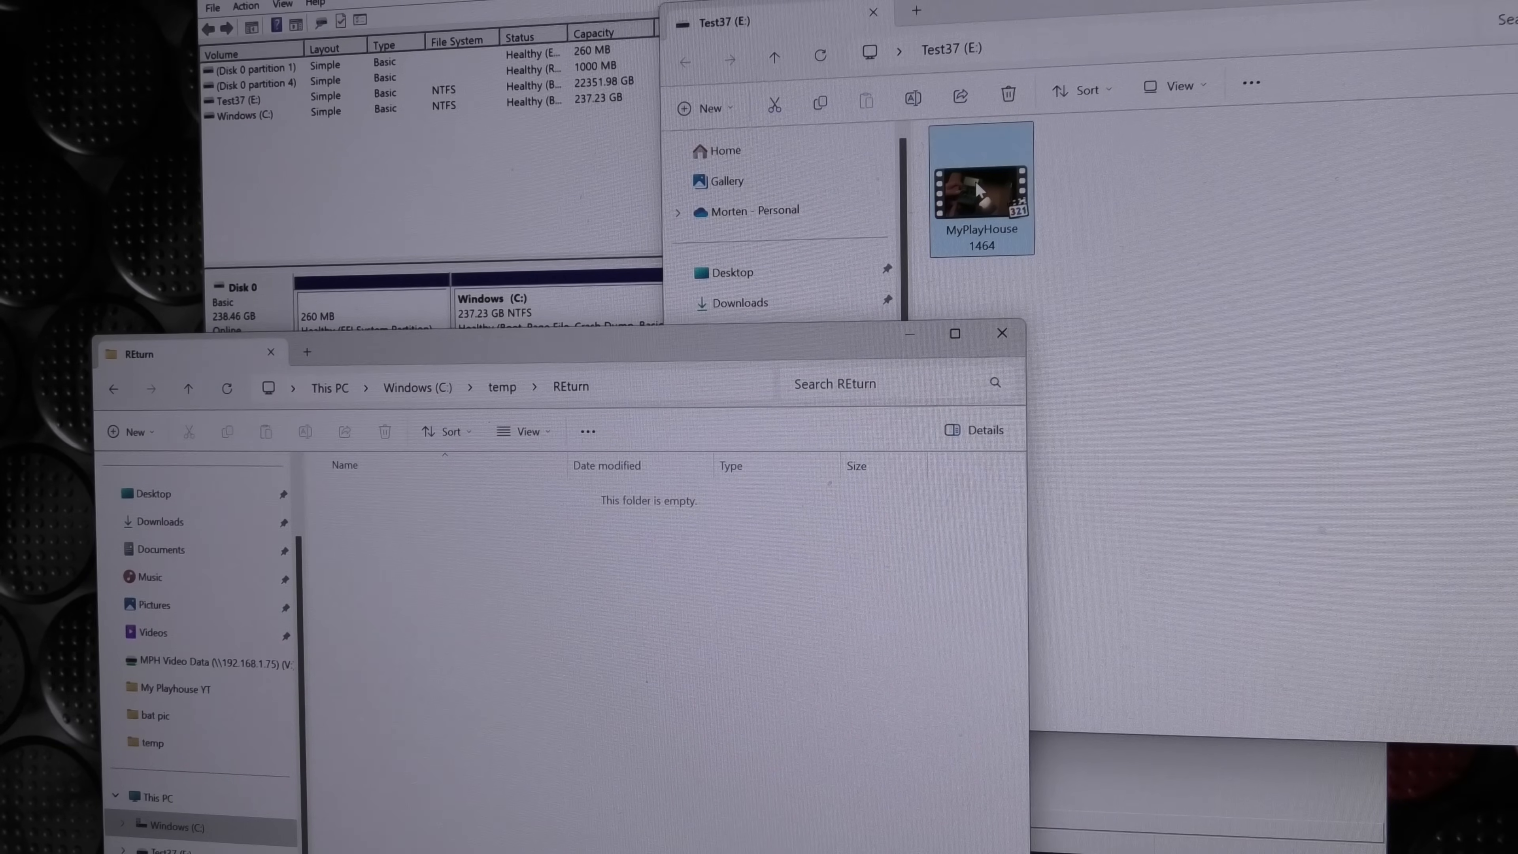